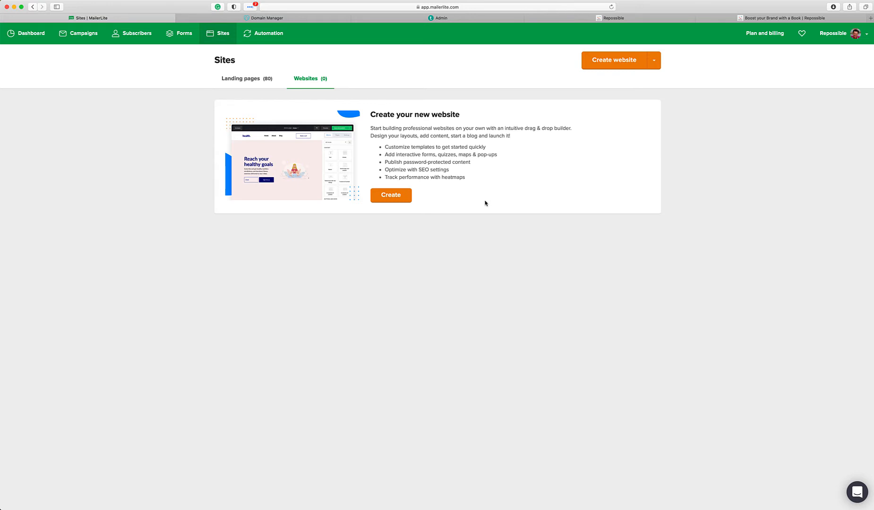
mouse_move(391, 200)
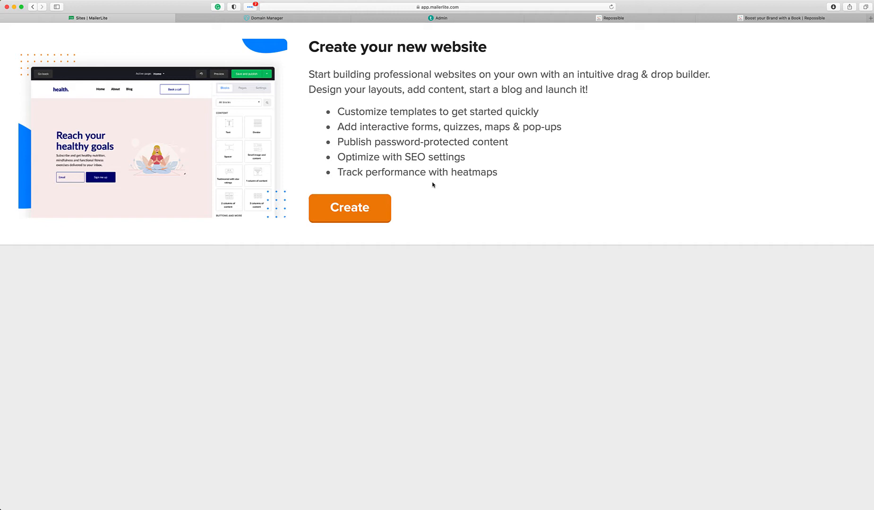
mouse_move(430, 178)
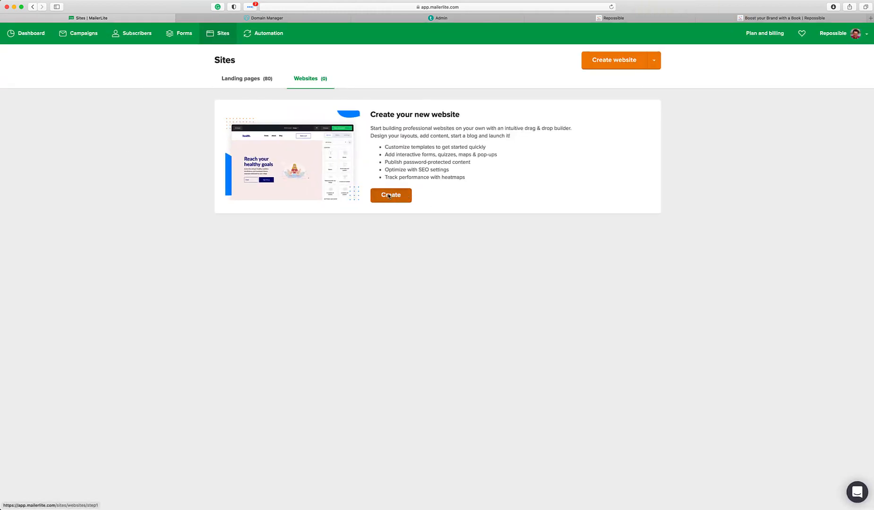
Create a new website named 'Repossible' and save the name to continue
click(391, 196)
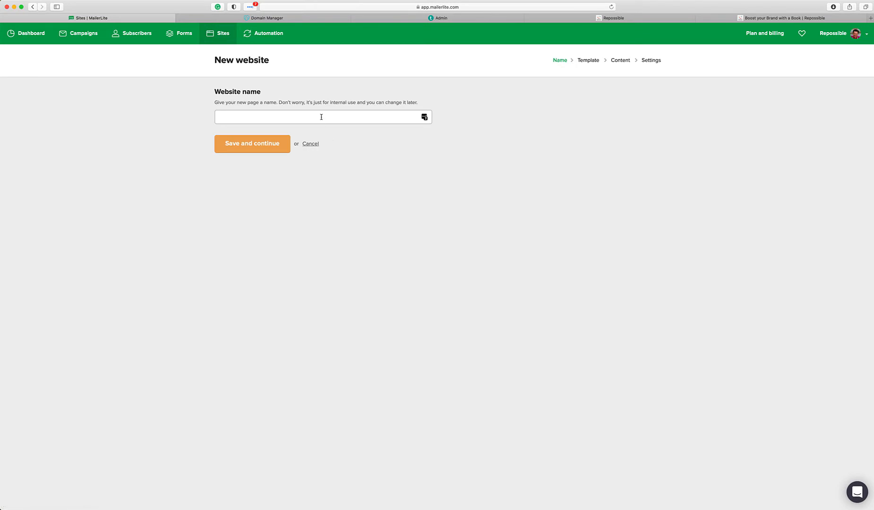
text(Repossib)
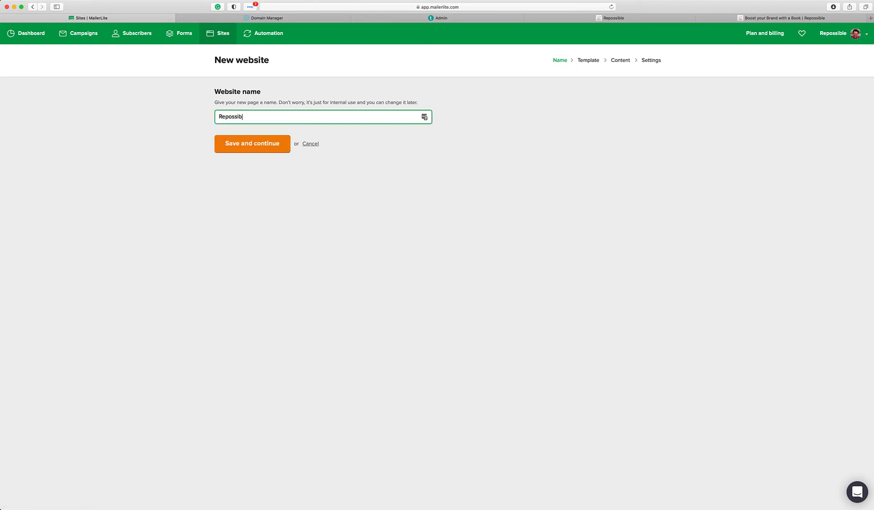
click(251, 143)
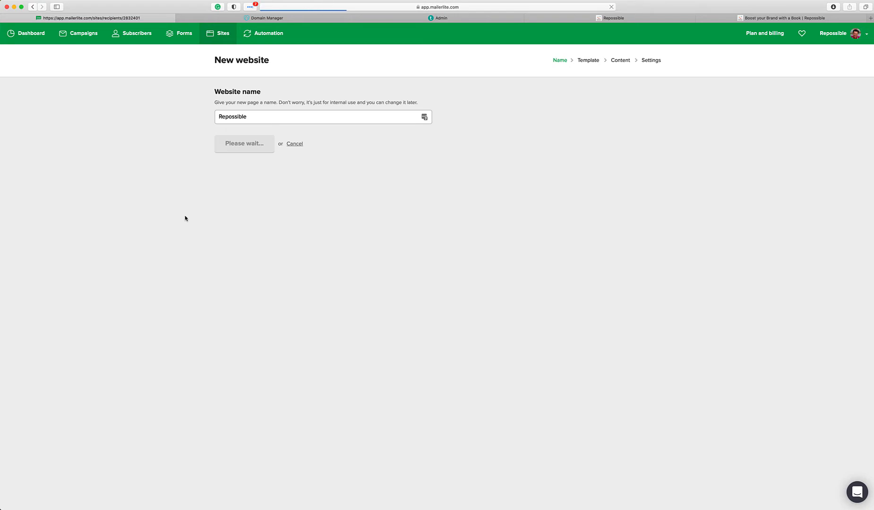
Review the subscriber groups list and continue to the template choices for Repossible
click(245, 143)
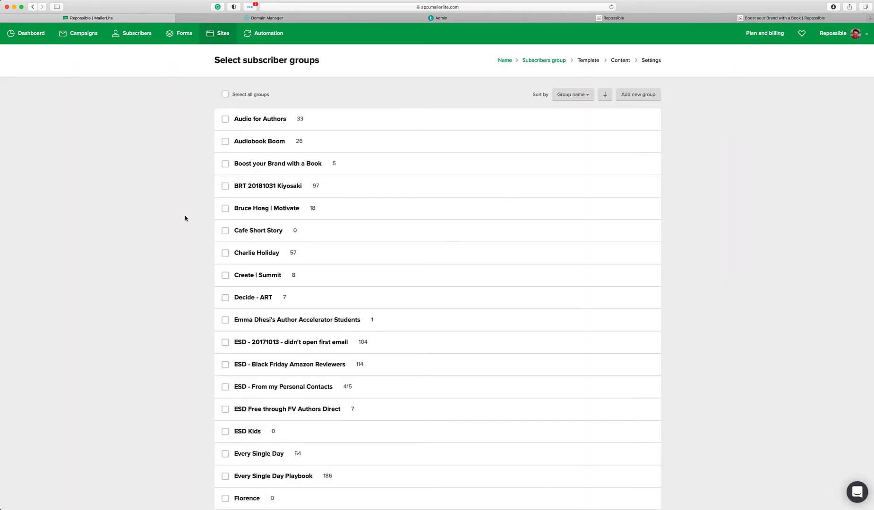
scroll(down, 3)
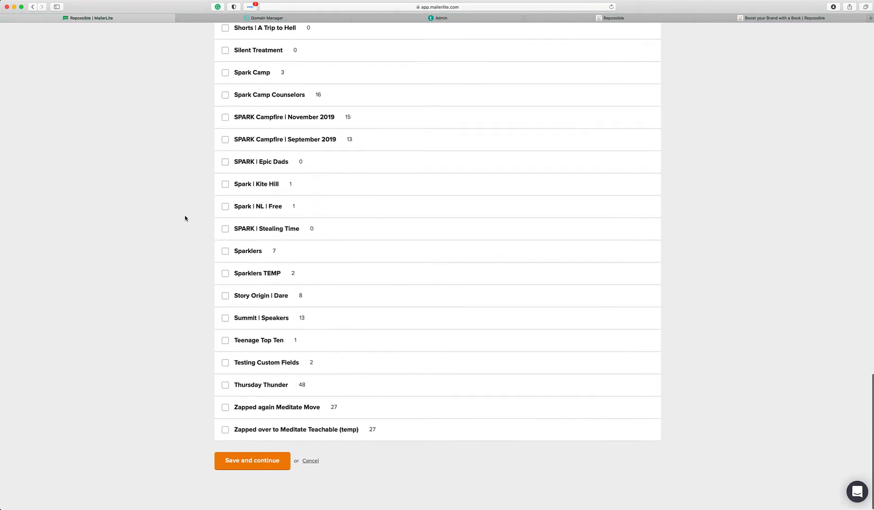
scroll(up, 3)
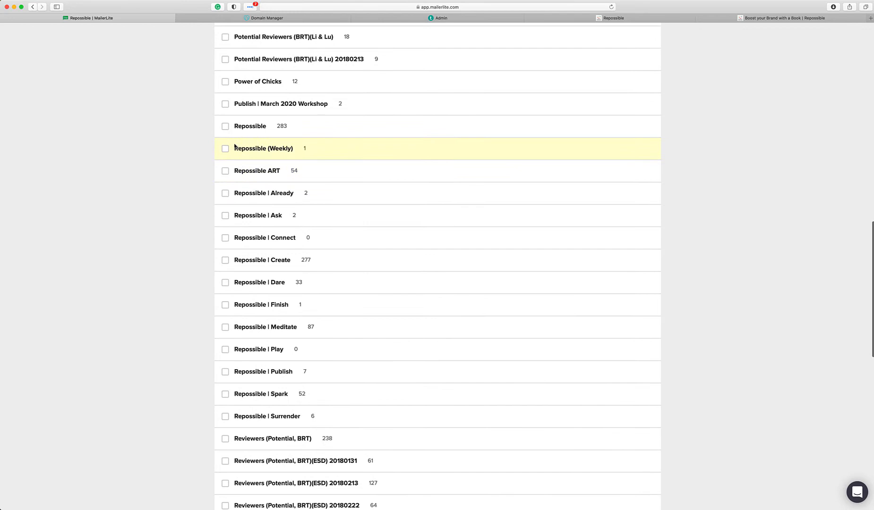
scroll(down, 3)
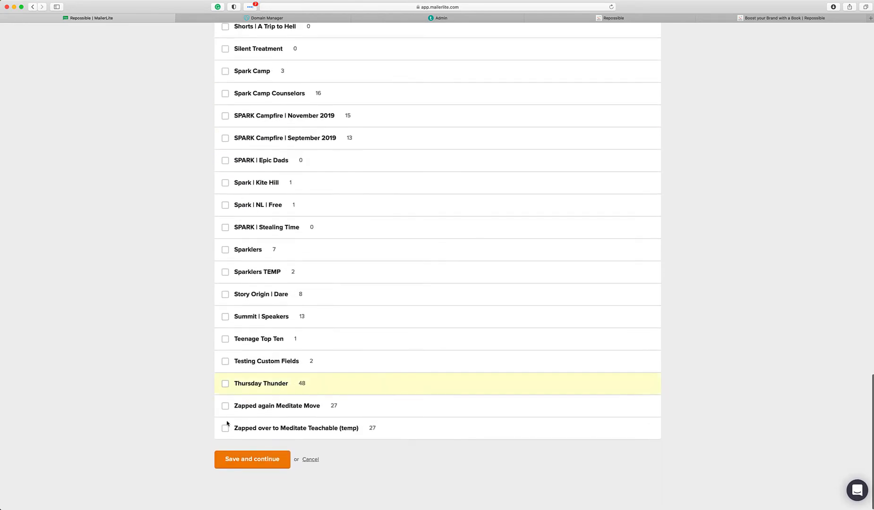
click(251, 460)
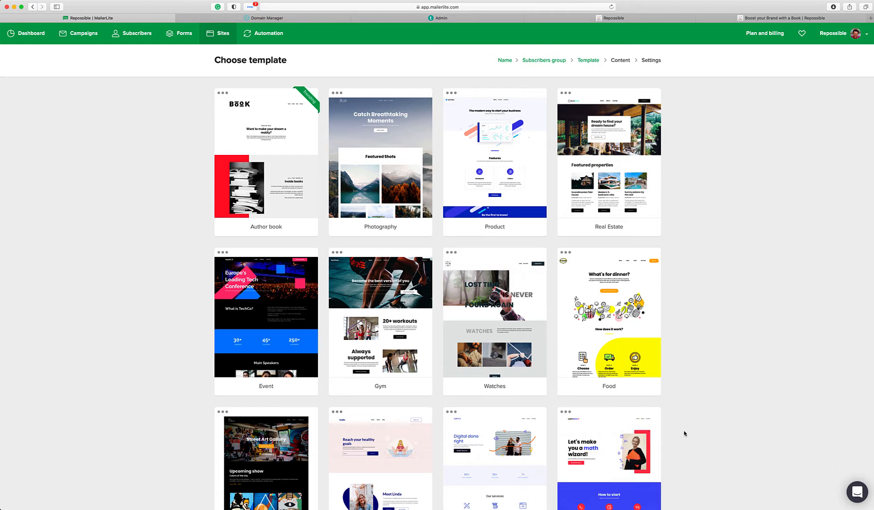
mouse_move(701, 432)
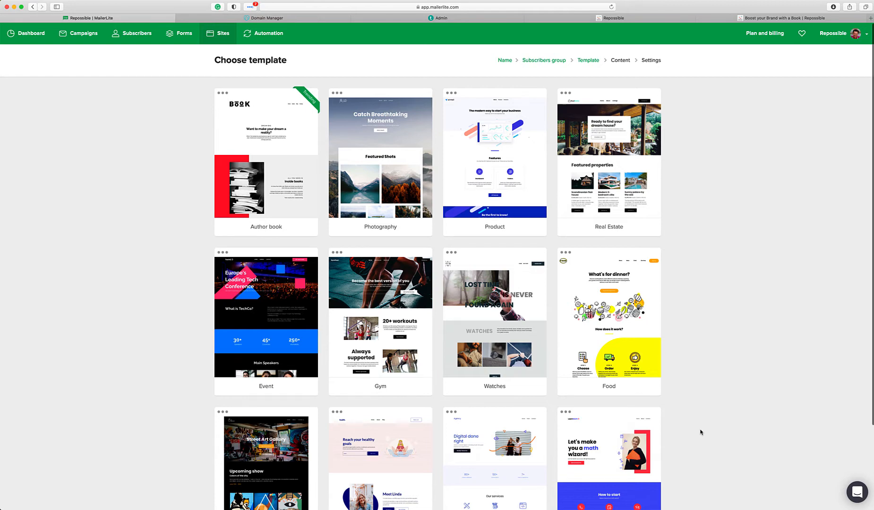
Change the template gallery View from 12 to 48 so all 14 templates show on one page
scroll(down, 3)
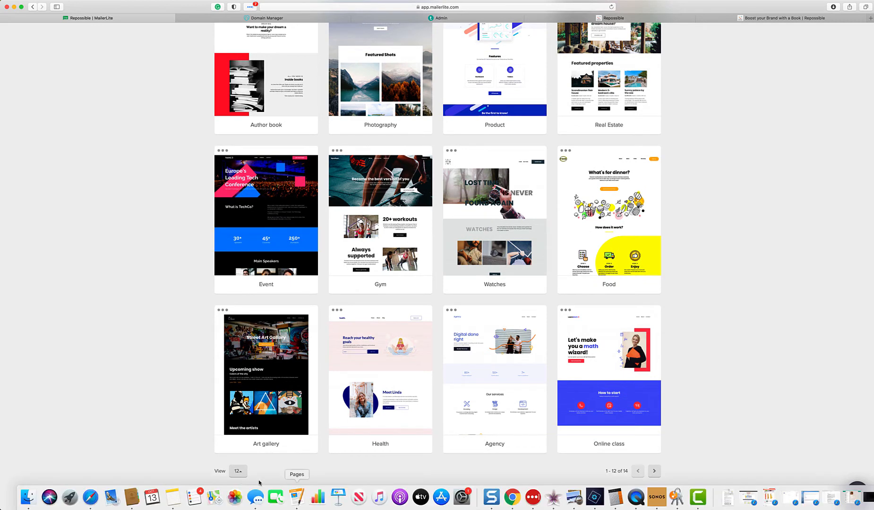
click(239, 471)
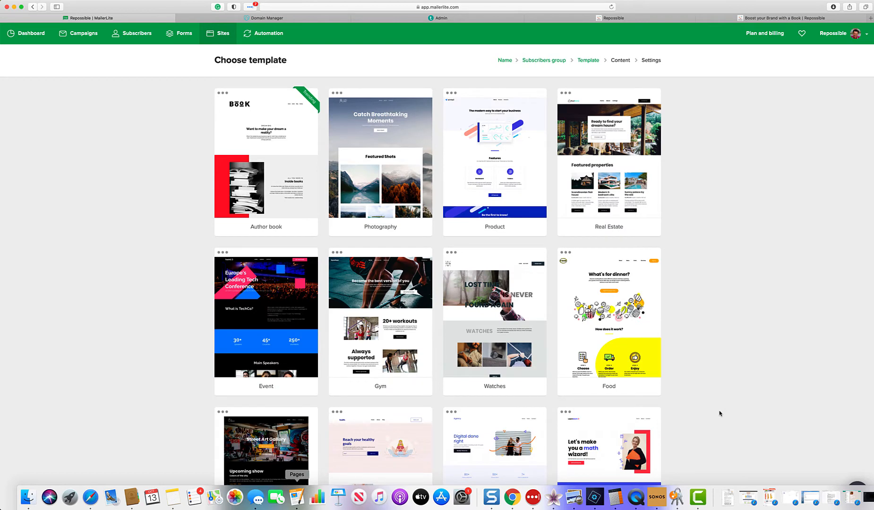
scroll(down, 3)
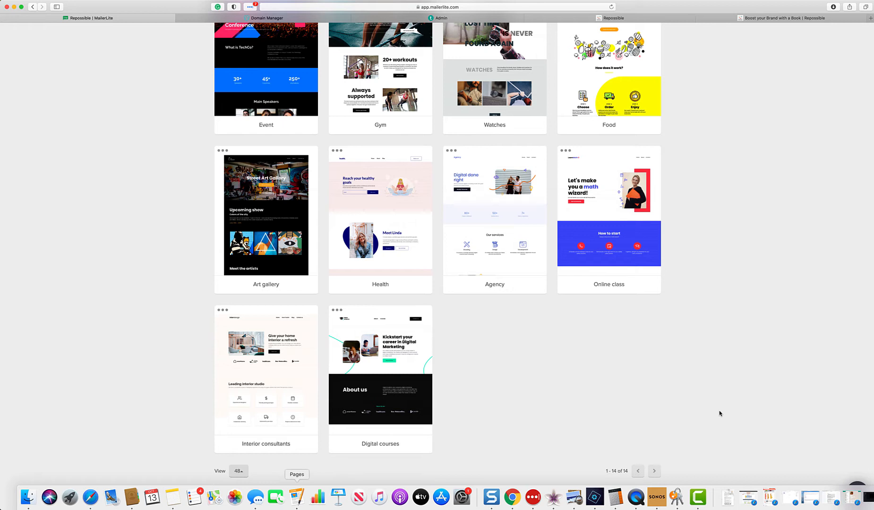
mouse_move(538, 406)
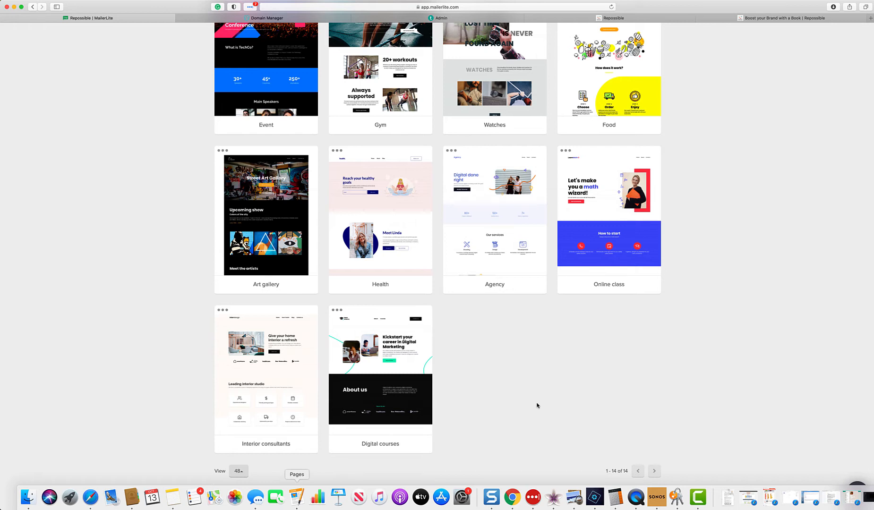
mouse_move(266, 366)
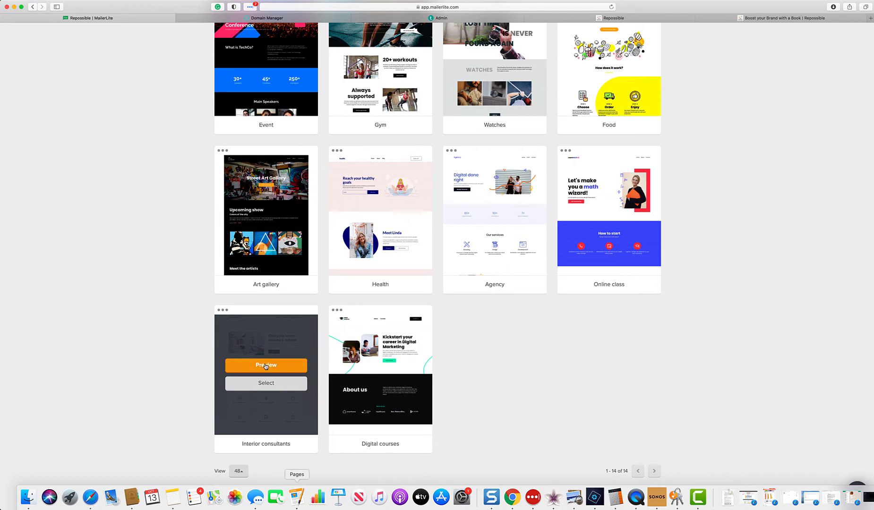
Preview the Interior consultants, Digital courses and Author book templates full-page
click(266, 366)
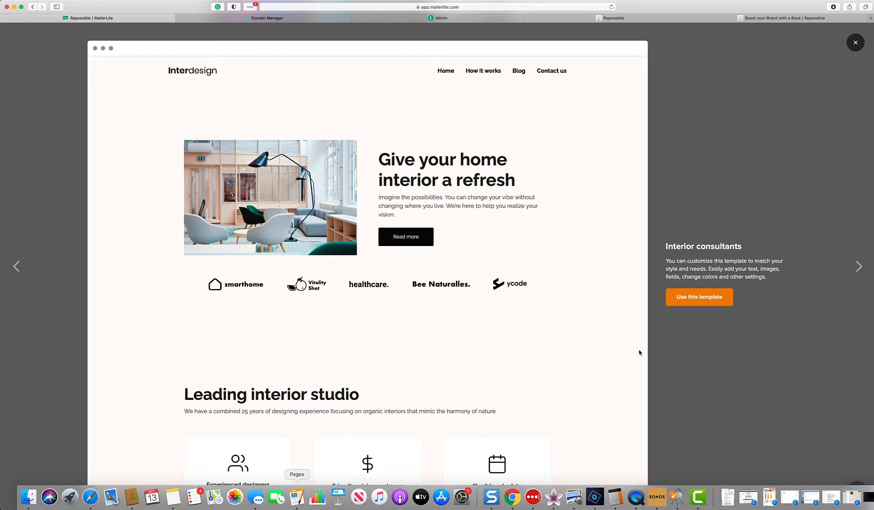
scroll(down, 3)
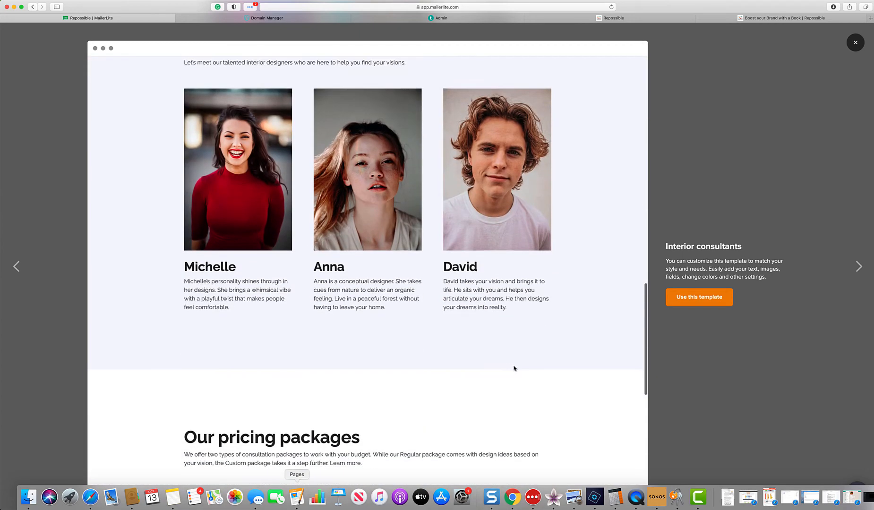
scroll(down, 3)
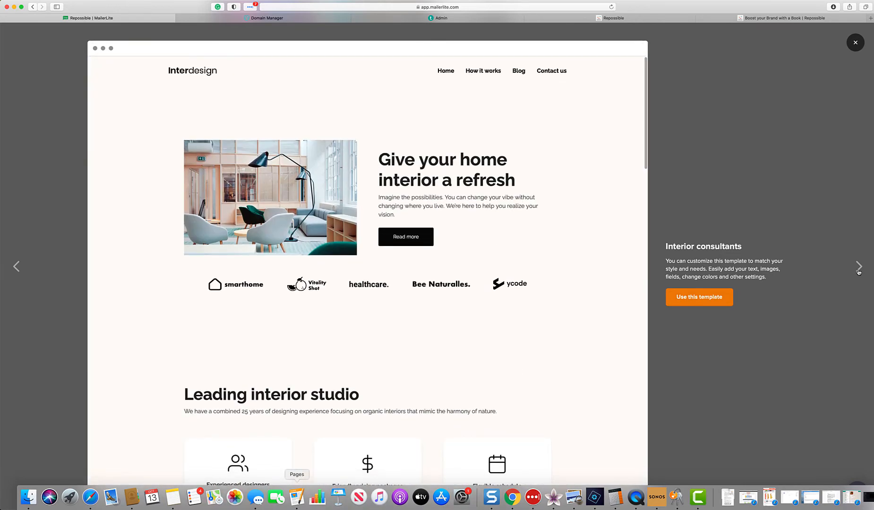
click(859, 265)
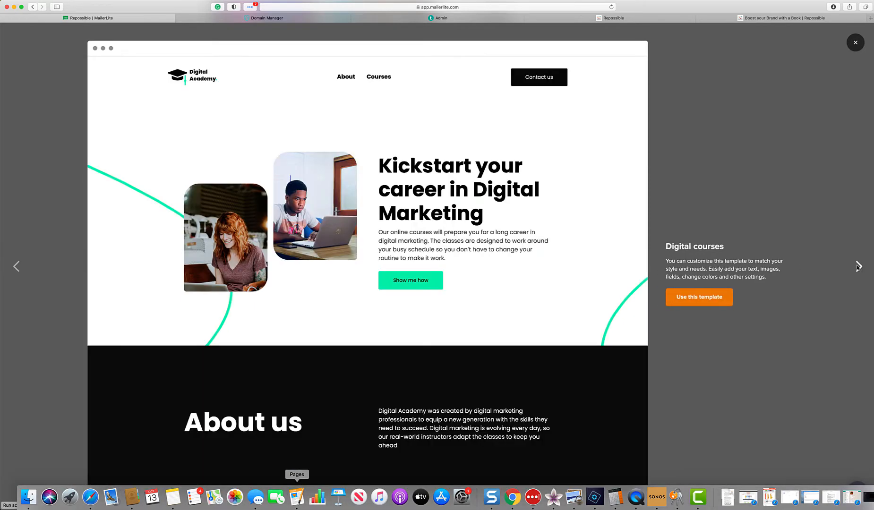
scroll(down, 3)
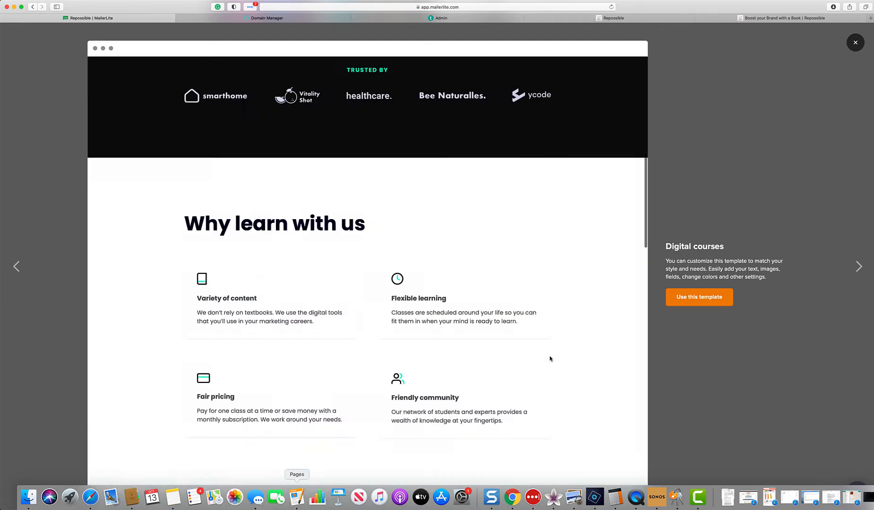
click(860, 266)
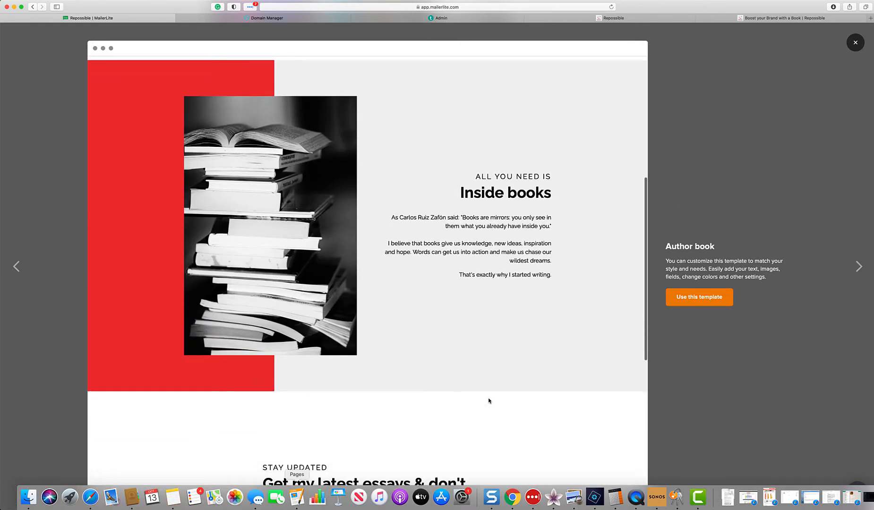
scroll(down, 3)
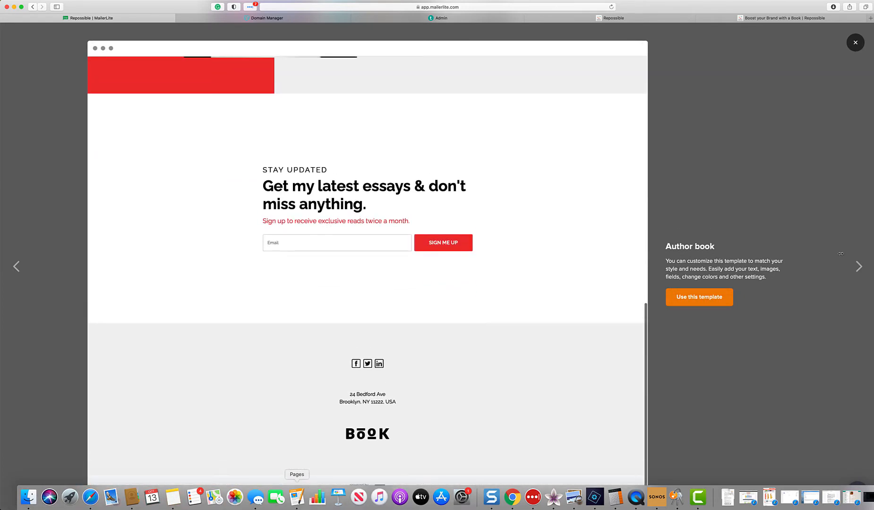
Preview the Photography and Product templates, scrolling through each
click(859, 266)
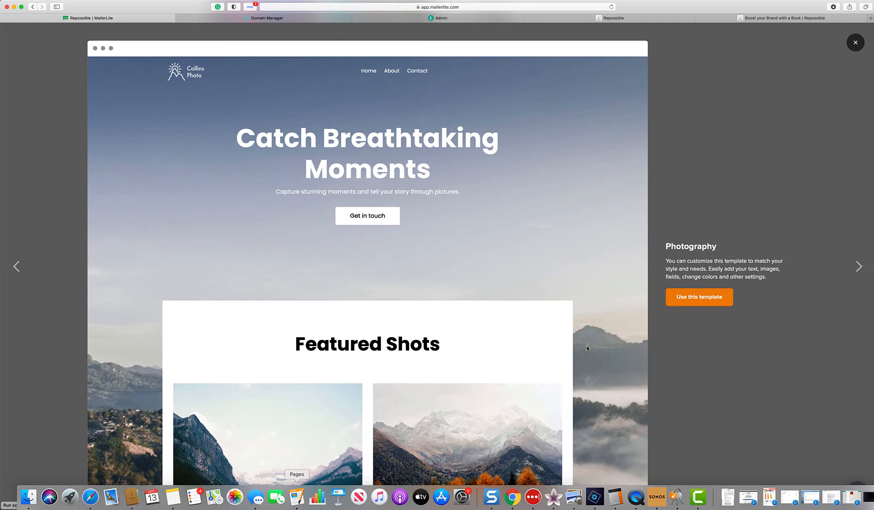
scroll(down, 3)
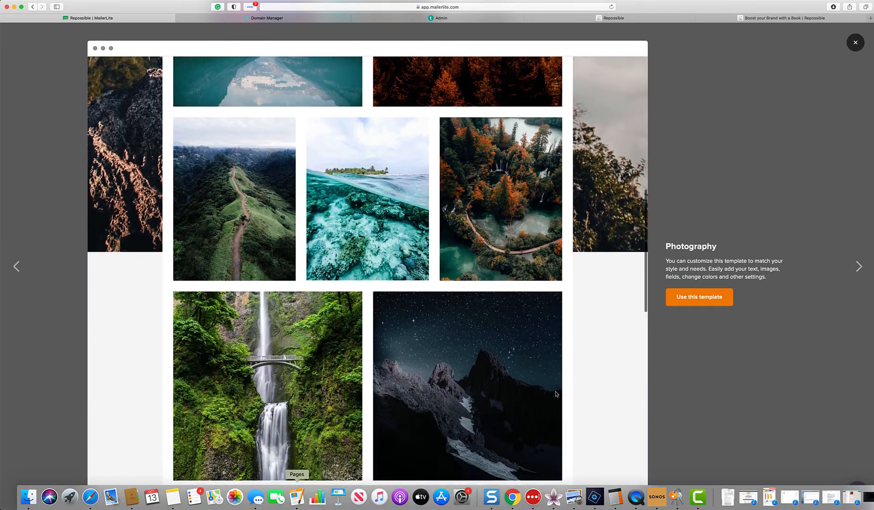
scroll(down, 3)
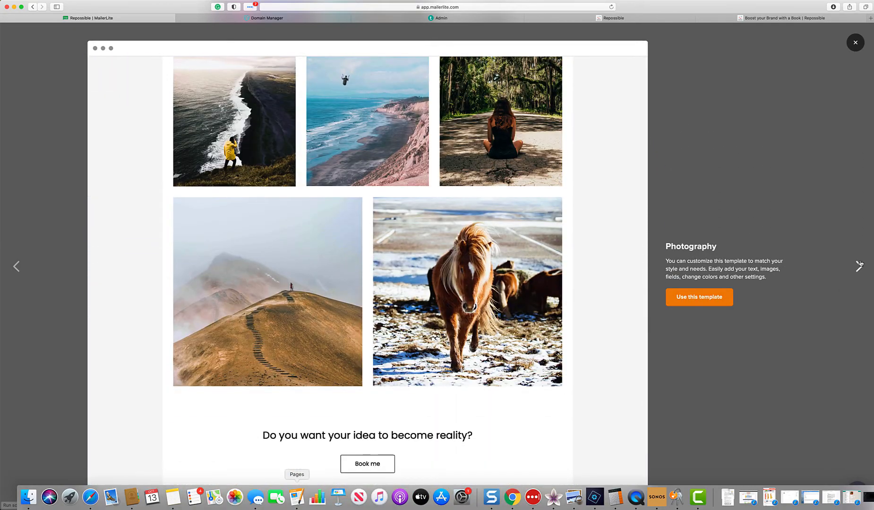
click(860, 266)
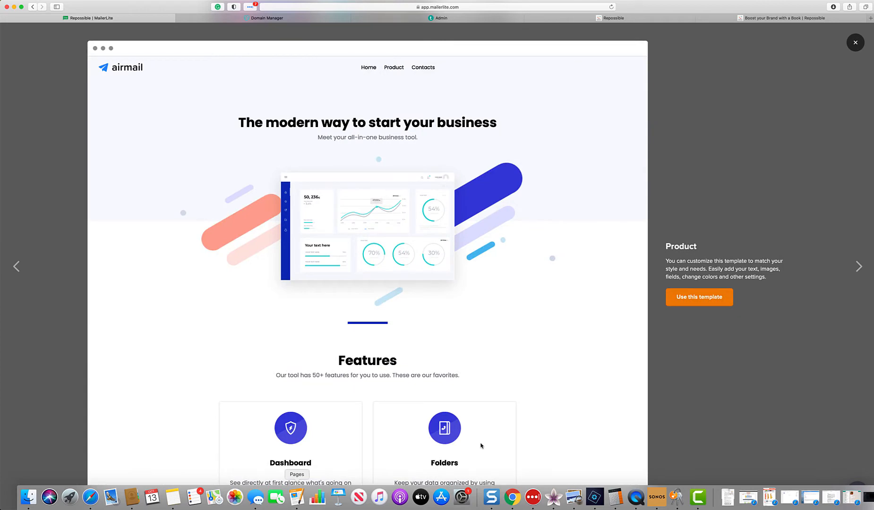
scroll(down, 3)
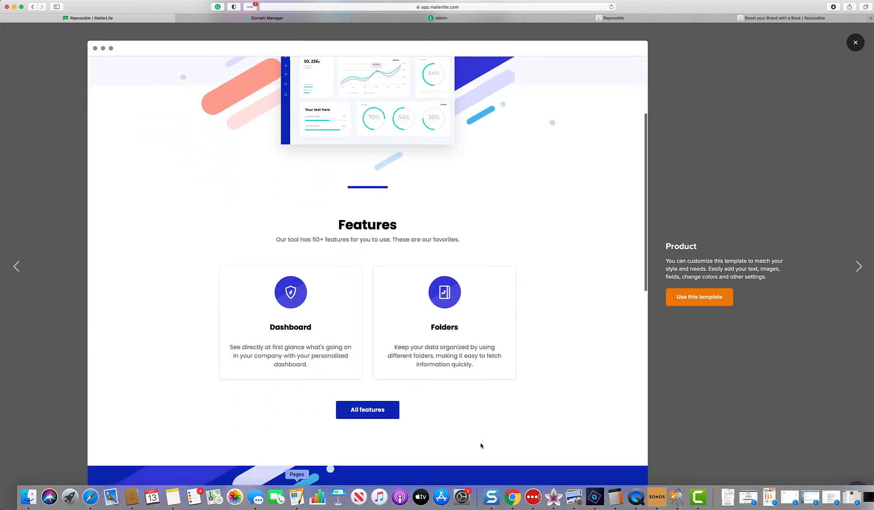
scroll(down, 3)
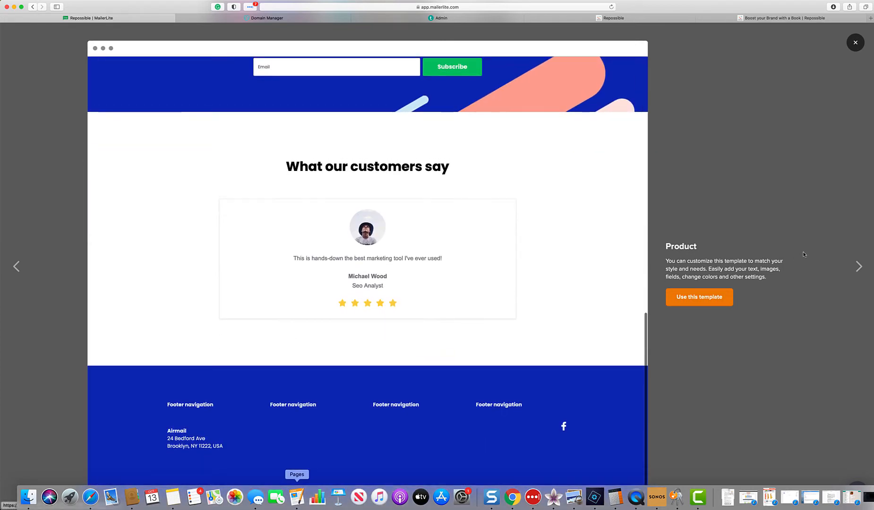
click(858, 267)
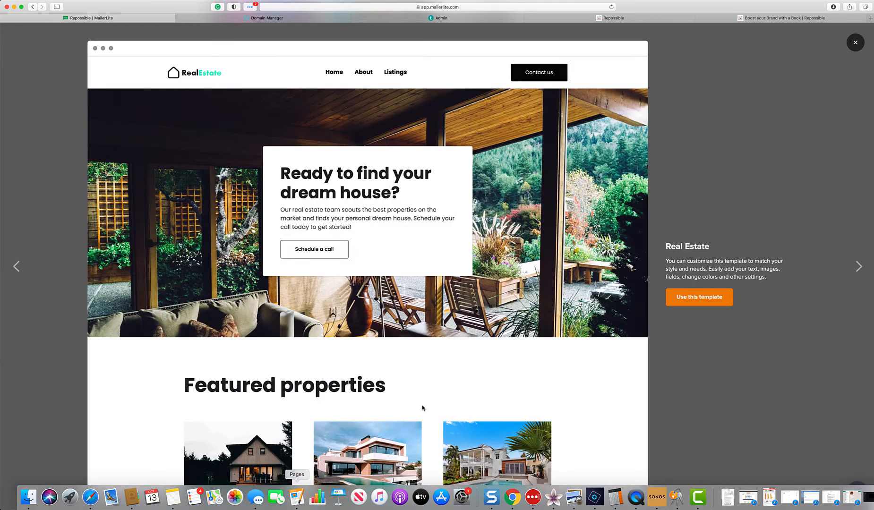
scroll(down, 3)
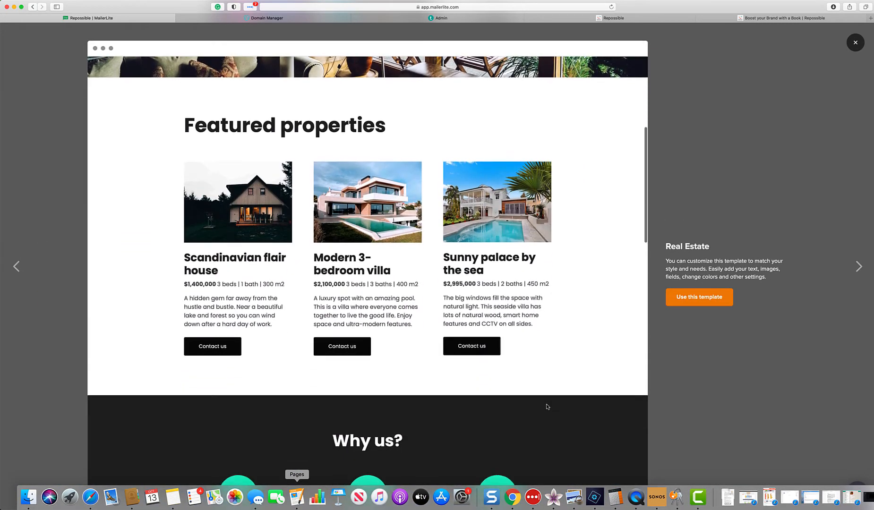
scroll(up, 3)
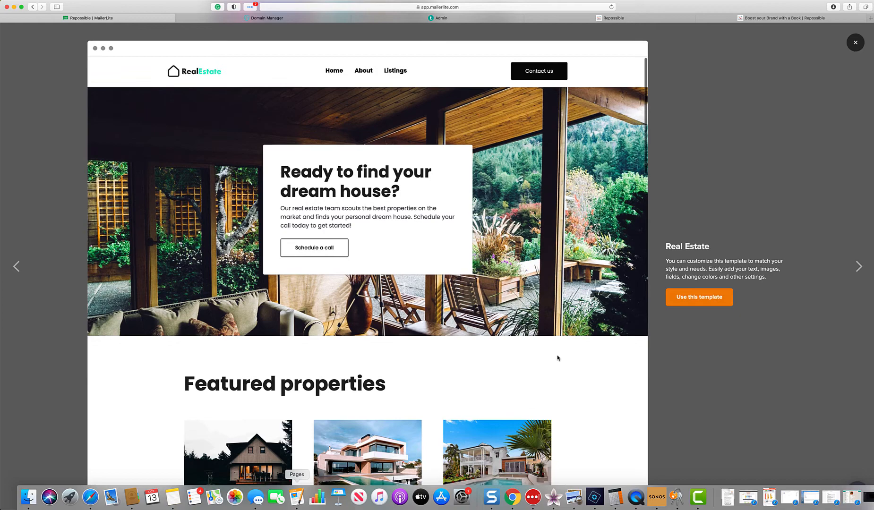
scroll(down, 3)
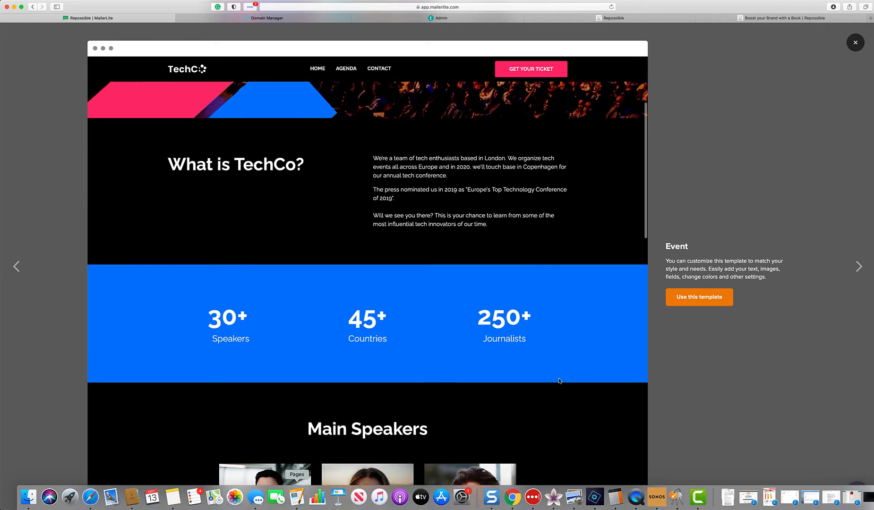
scroll(down, 3)
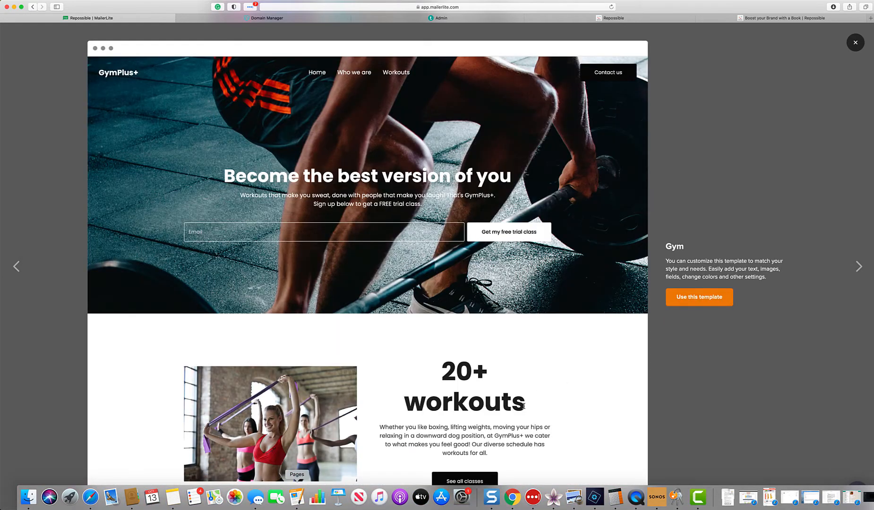
scroll(down, 3)
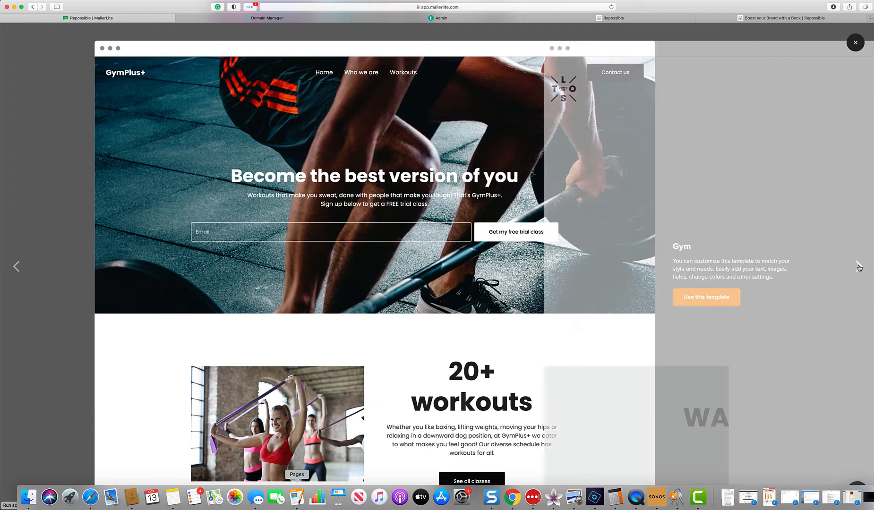
click(859, 268)
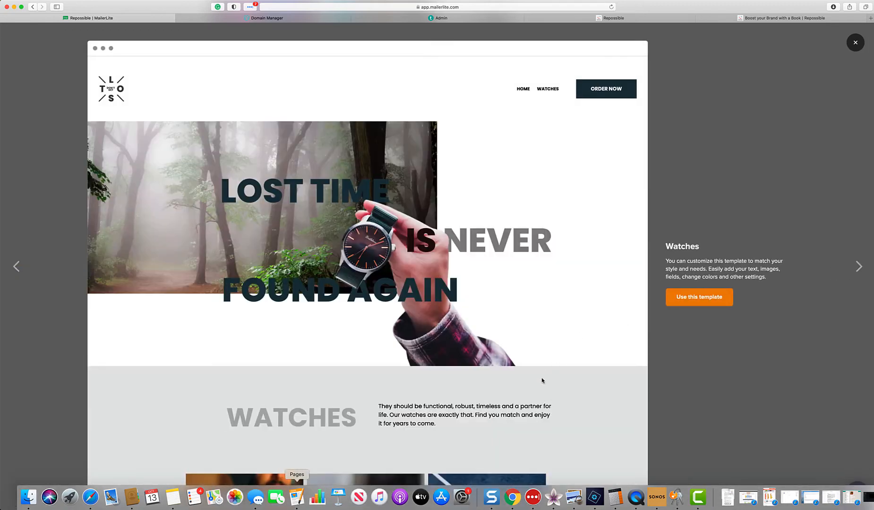
scroll(down, 3)
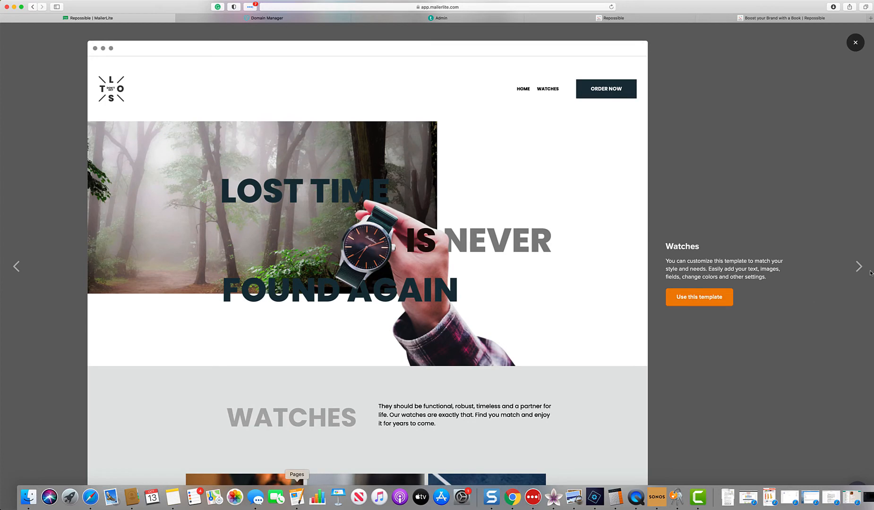
click(859, 267)
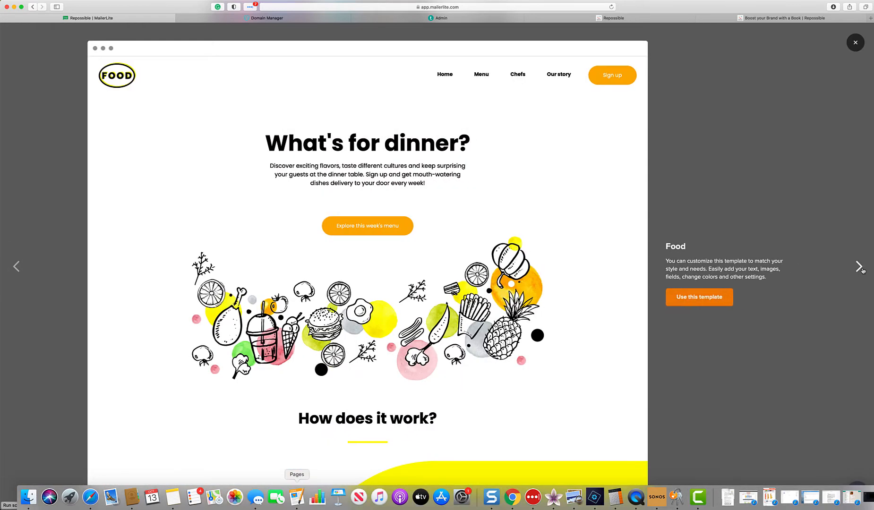
click(859, 267)
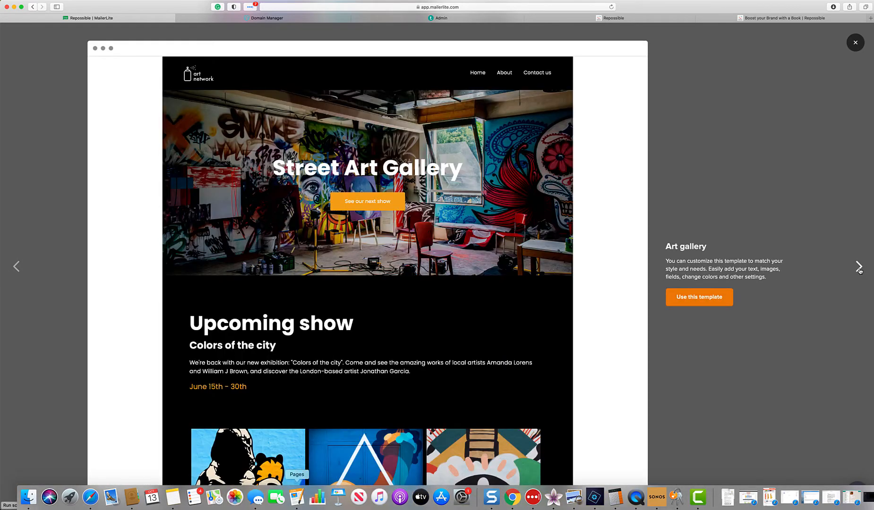
click(859, 264)
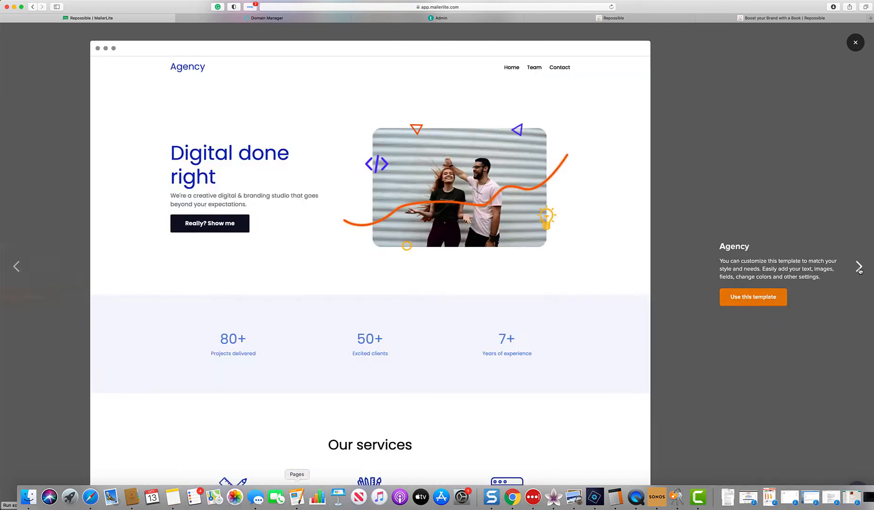
click(858, 265)
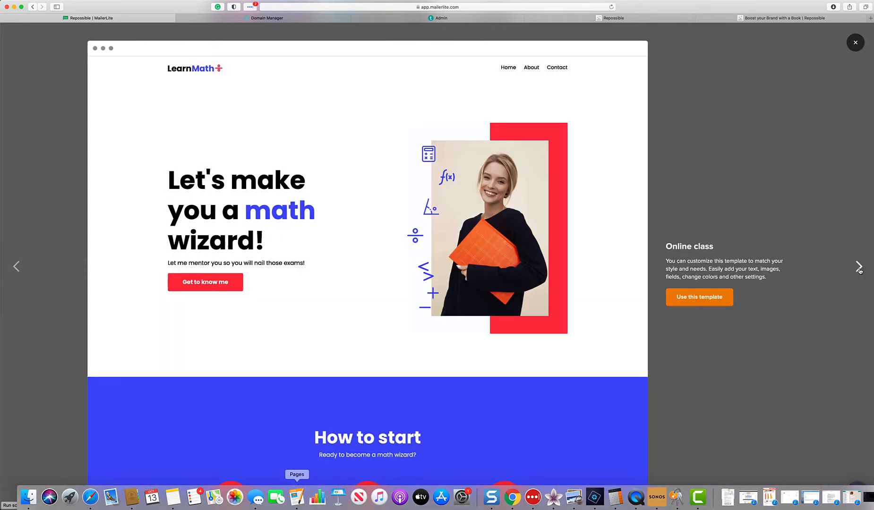
click(859, 265)
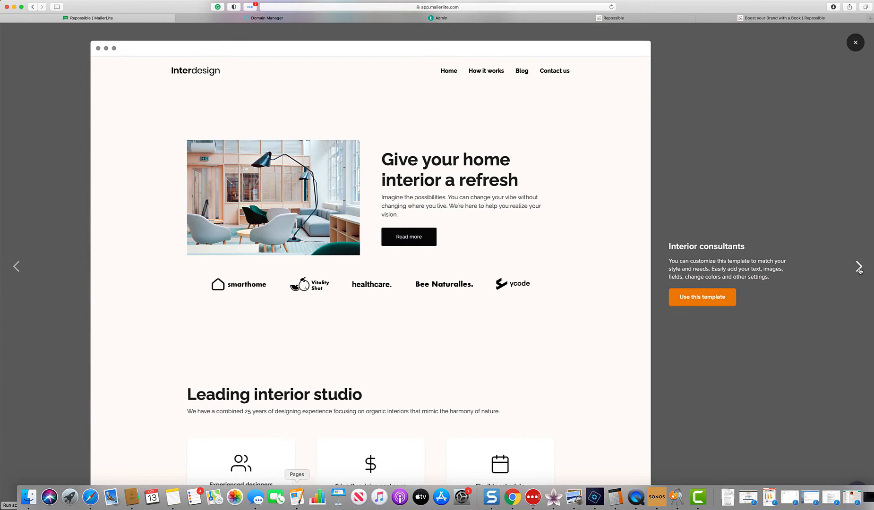
click(860, 265)
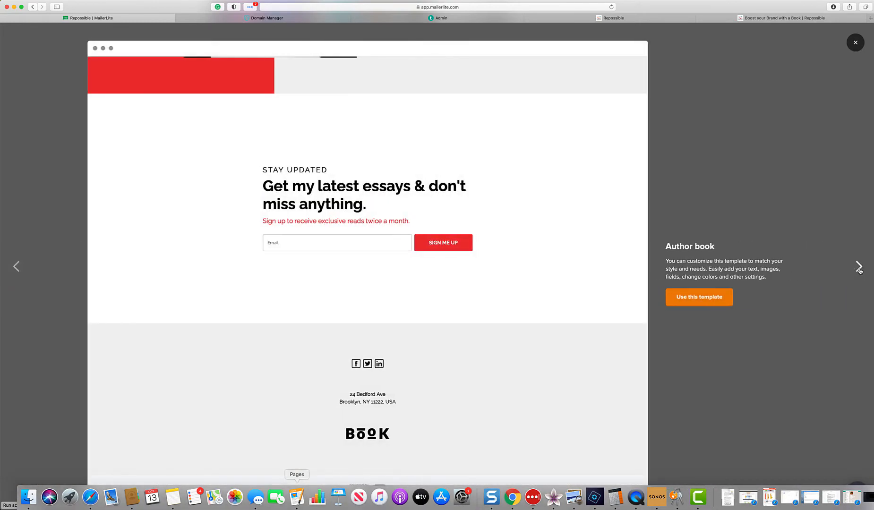
click(857, 266)
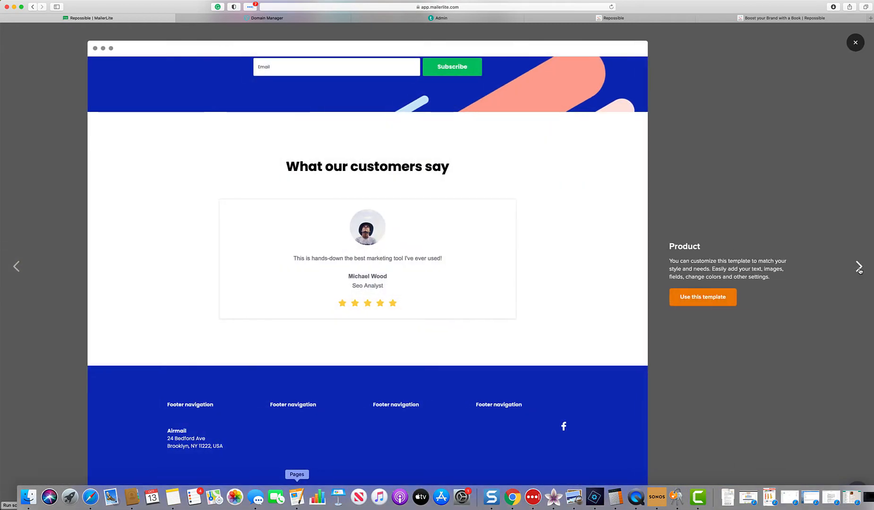
click(859, 266)
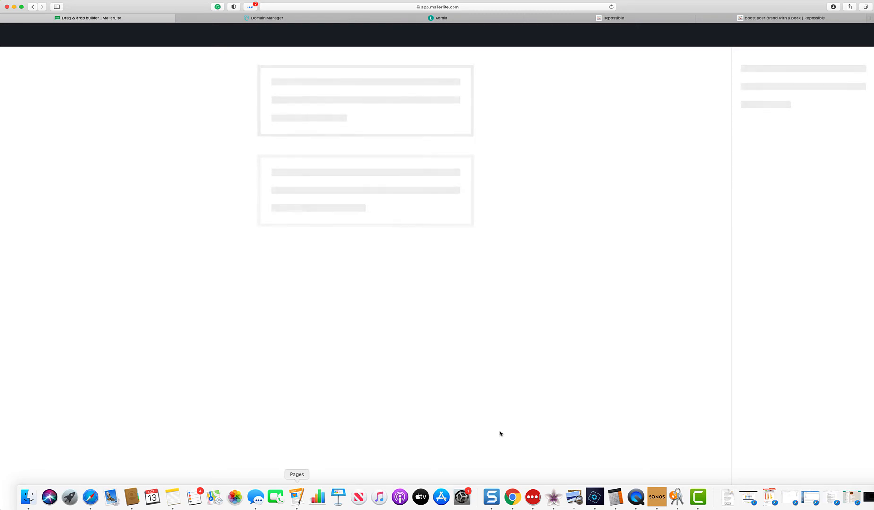
mouse_move(503, 371)
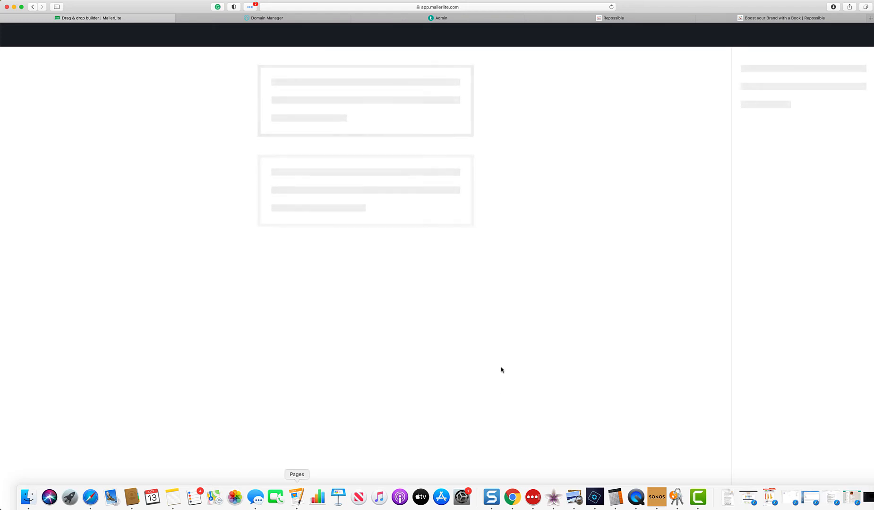
mouse_move(72, 18)
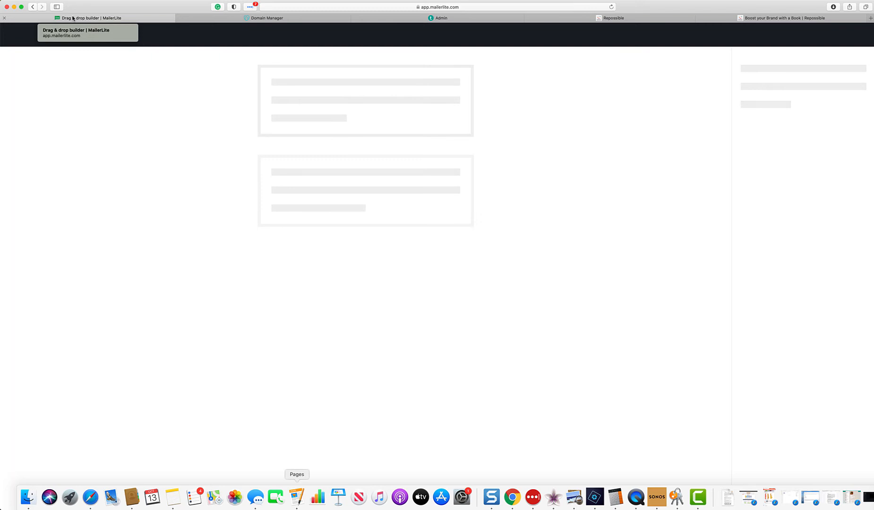
mouse_move(96, 21)
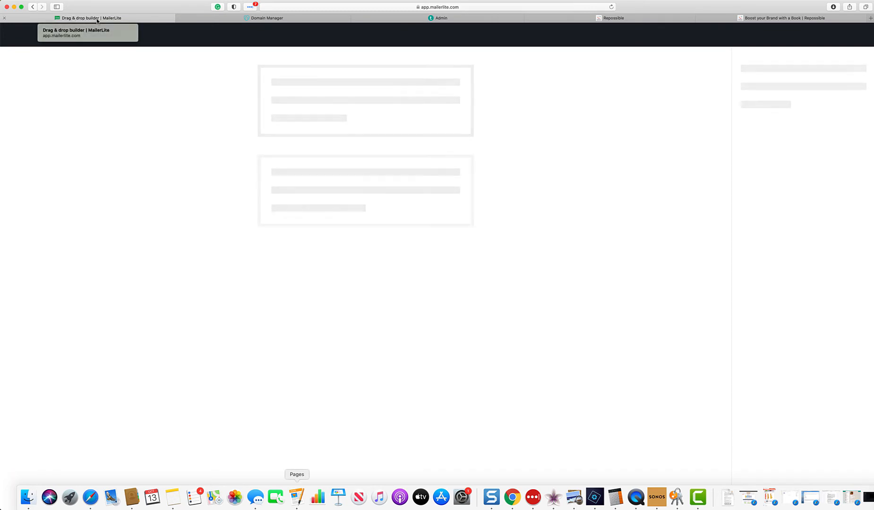
mouse_move(212, 341)
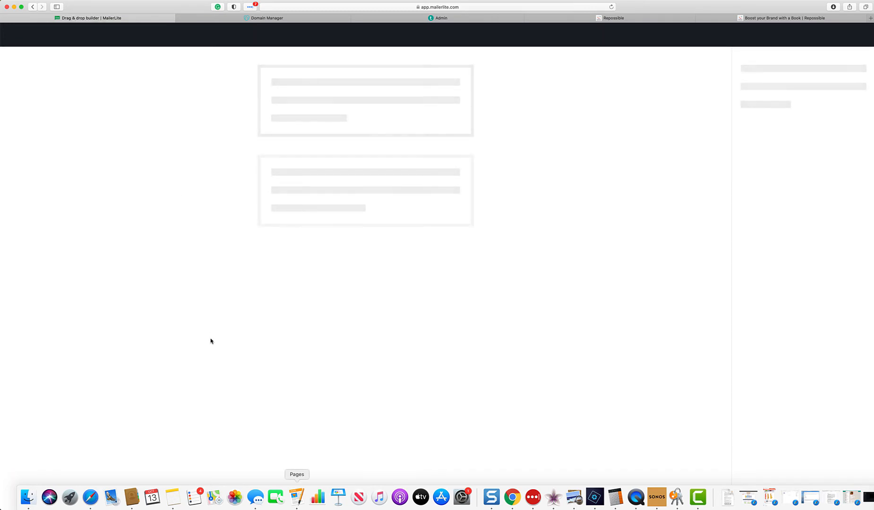
mouse_move(687, 2)
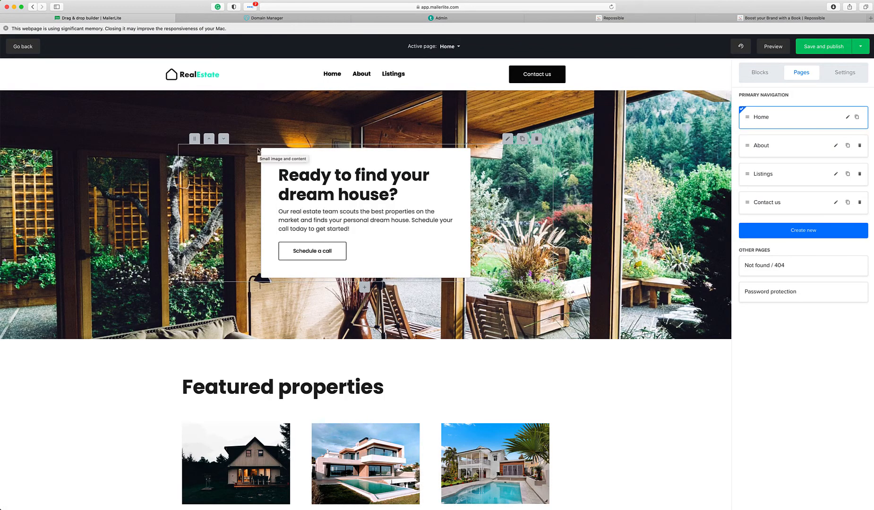
mouse_move(255, 80)
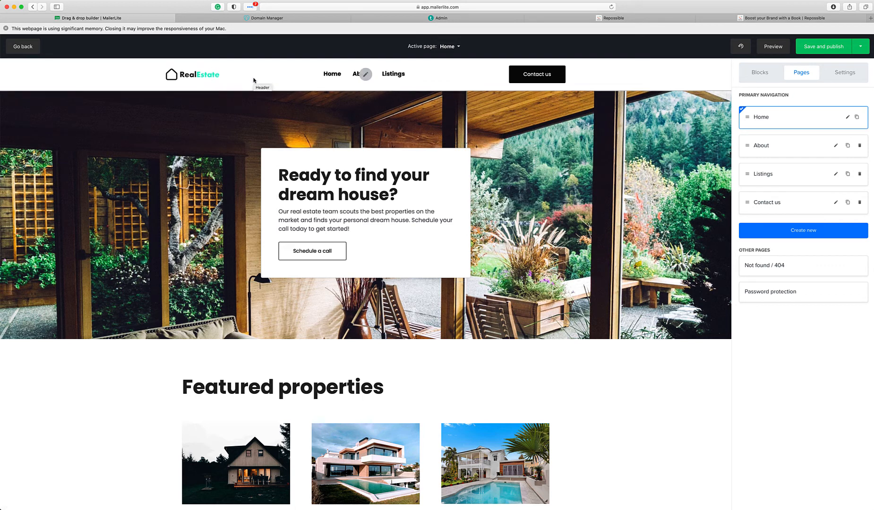
Replace the template header logo with the Repossible butterfly logo from the file manager
click(366, 74)
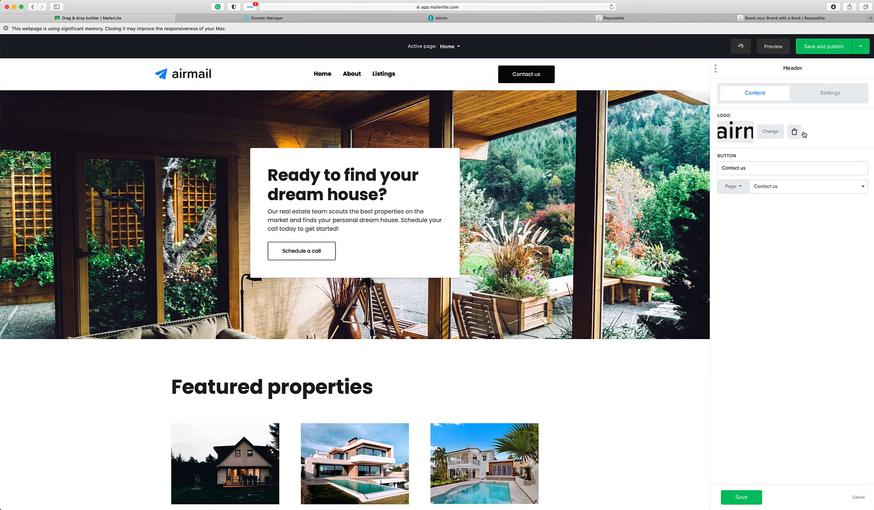
click(770, 131)
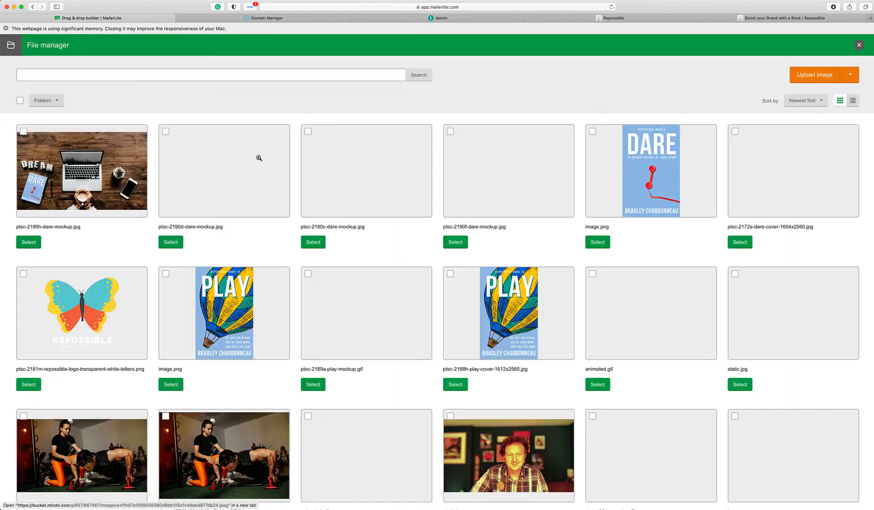
scroll(down, 3)
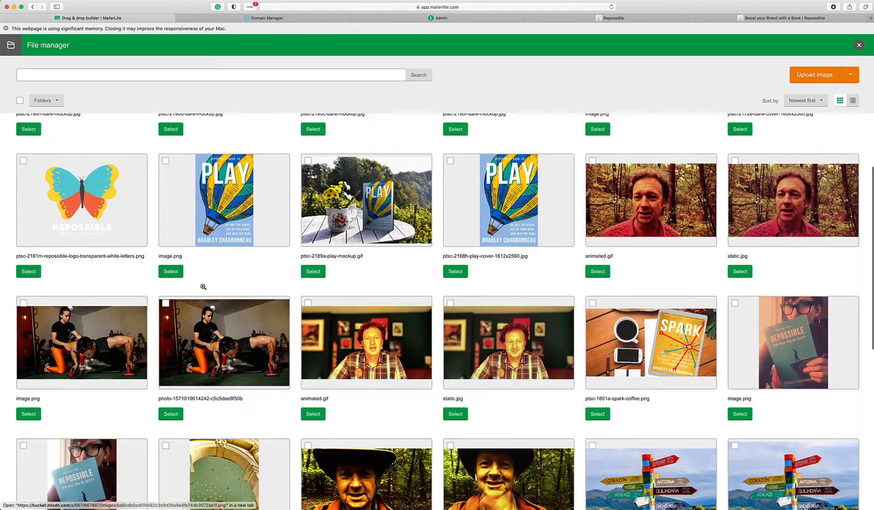
scroll(down, 3)
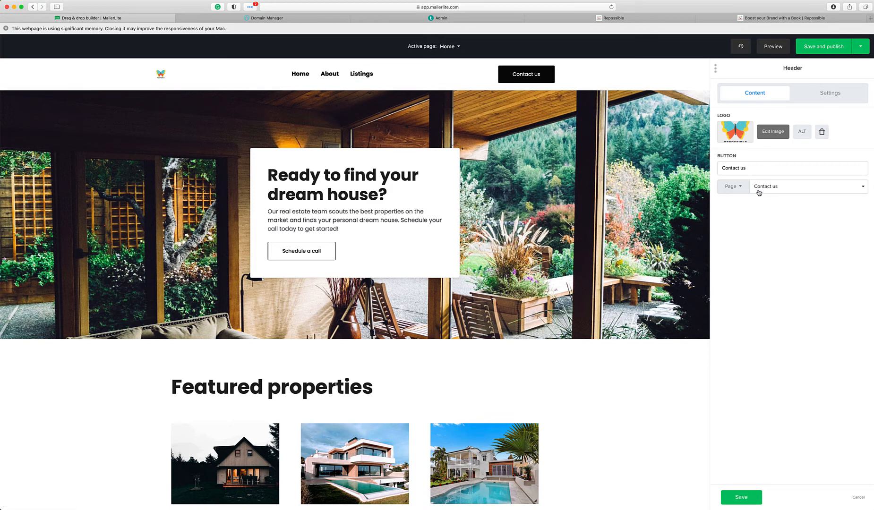
mouse_move(769, 155)
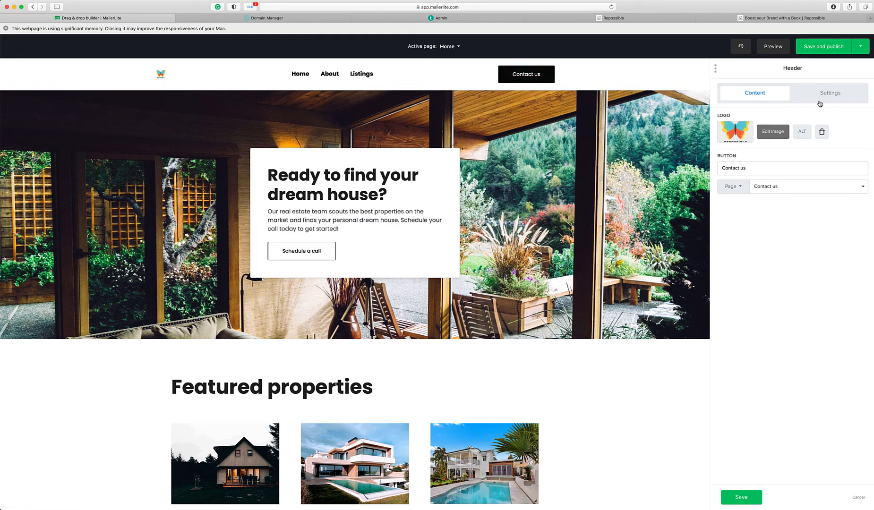
Review the header's layout and style settings, then return to its logo and button content options
click(831, 93)
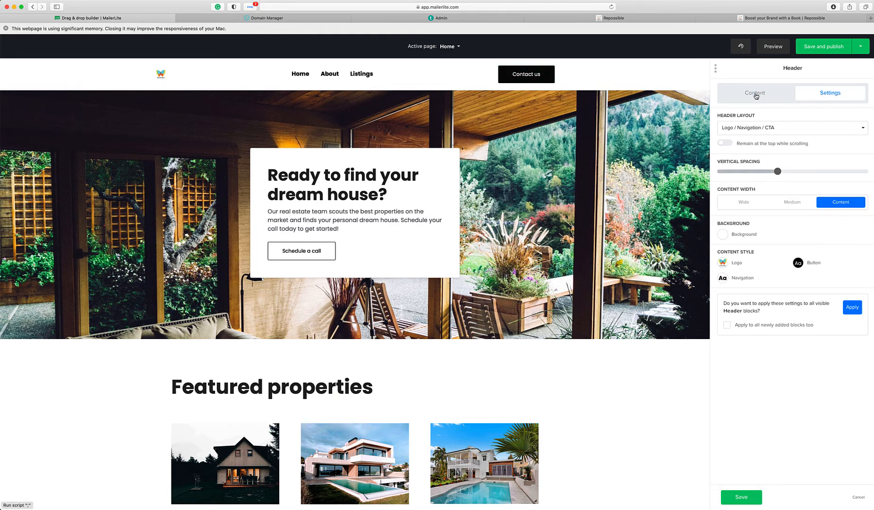
click(755, 92)
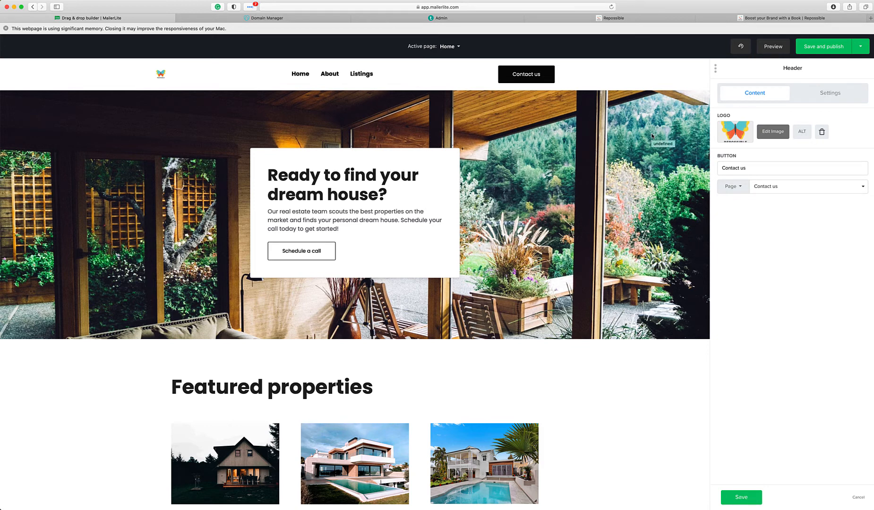
mouse_move(503, 113)
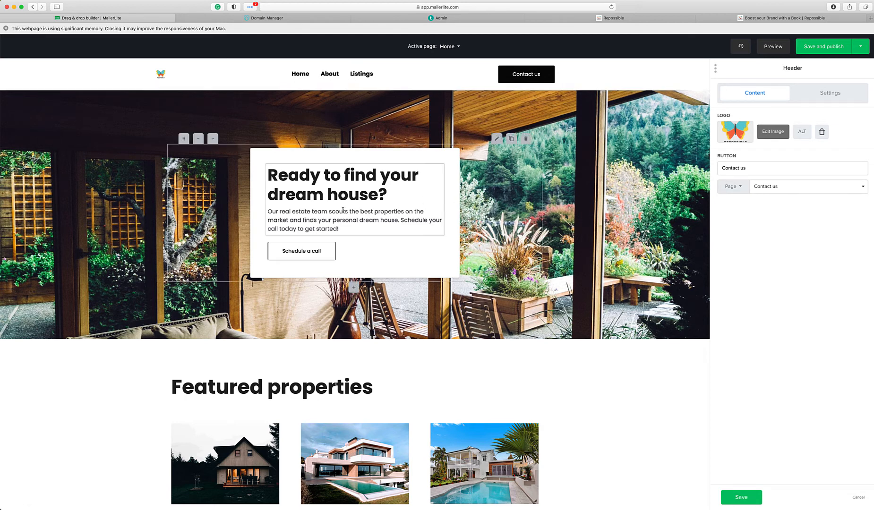
Rewrite the hero headline as 'Witty headline at the top.' and show the block's background settings
click(389, 194)
text(Witty headline at the top.)
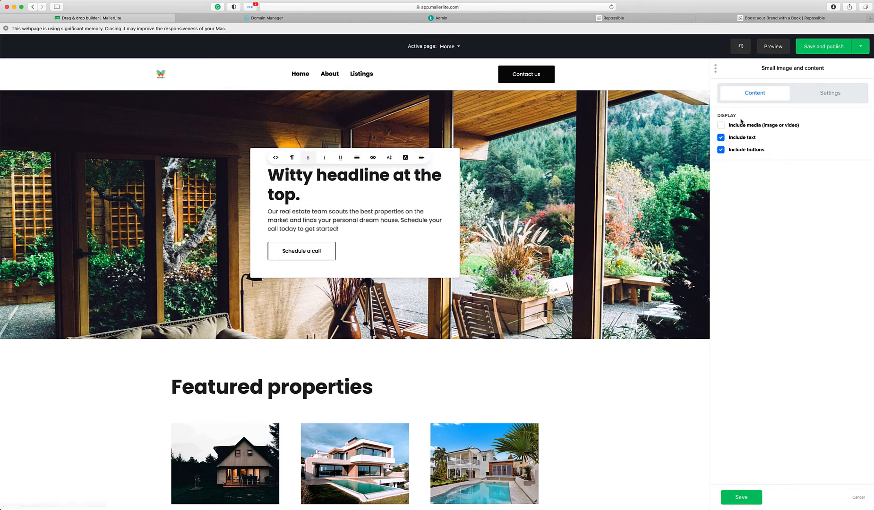
mouse_move(314, 241)
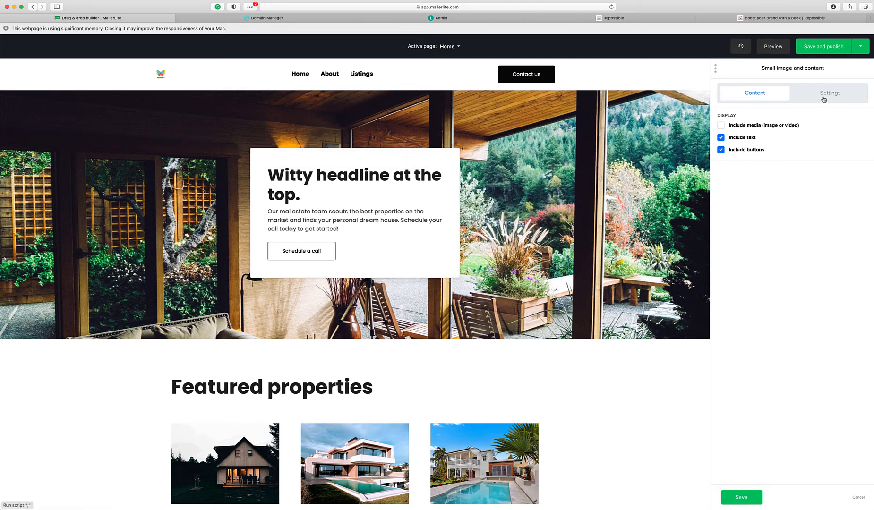
click(830, 92)
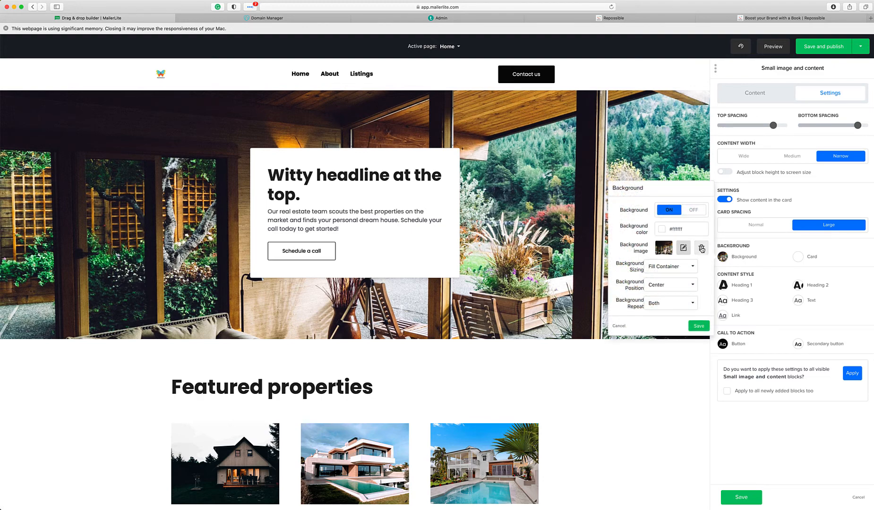
Import an aerial turquoise beach photo from Unsplash (search 'bali') as the hero background
click(683, 249)
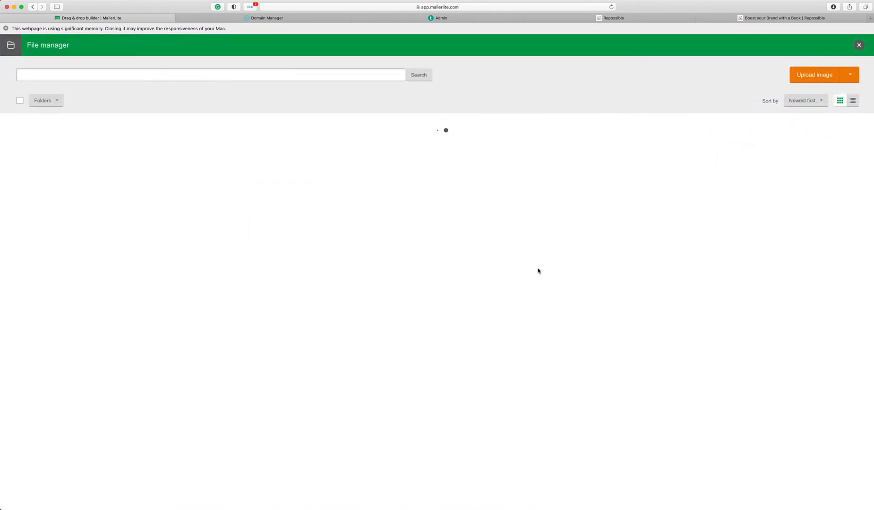
click(850, 74)
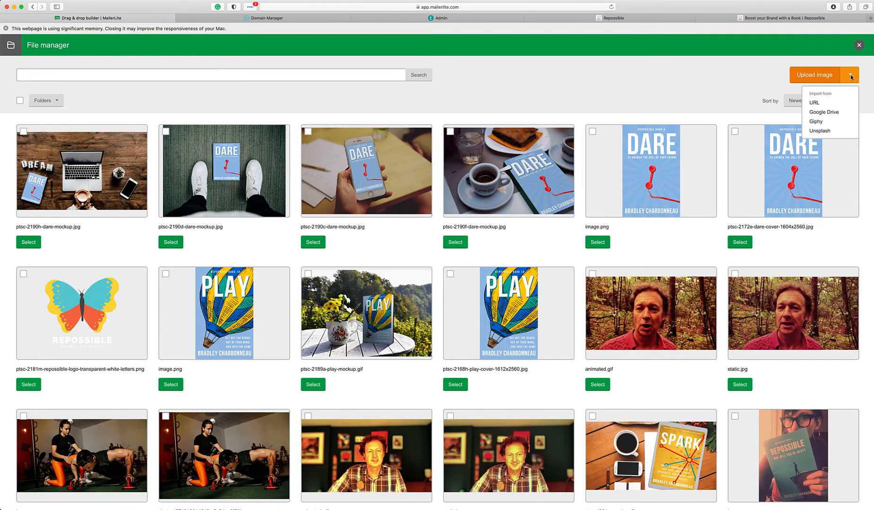
click(412, 244)
text(b)
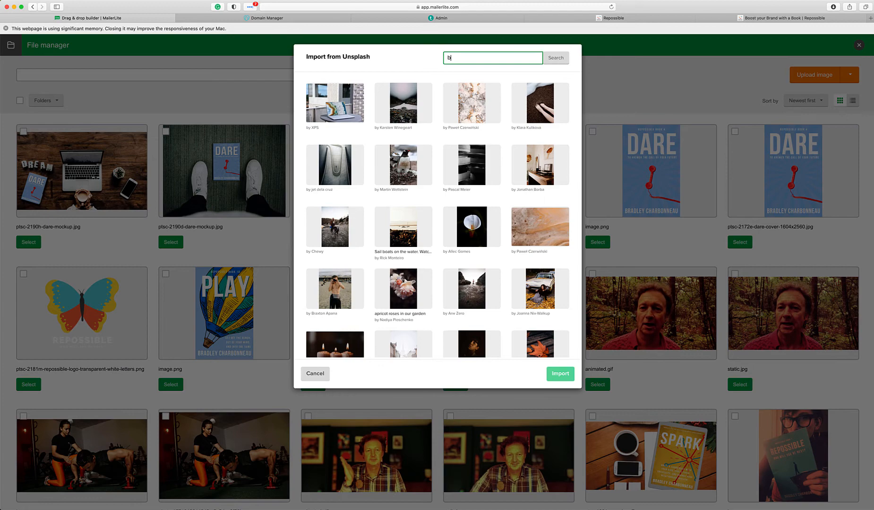
text(ali)
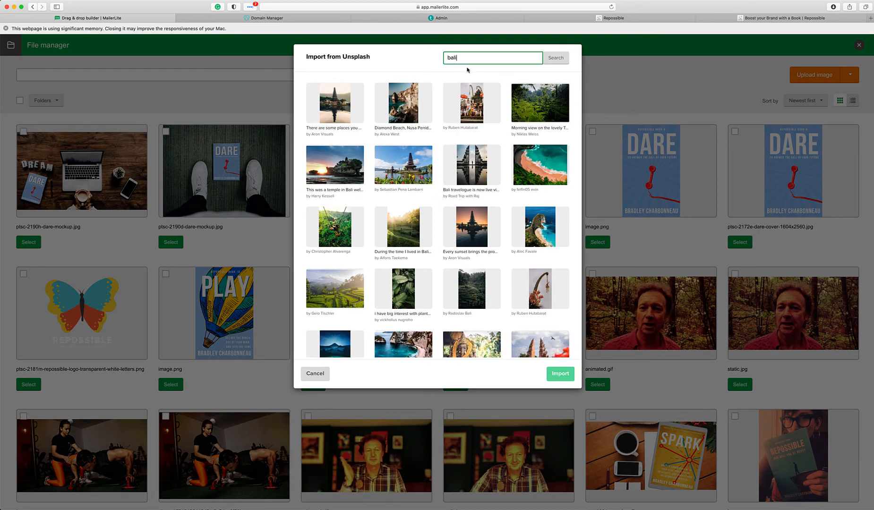
click(539, 164)
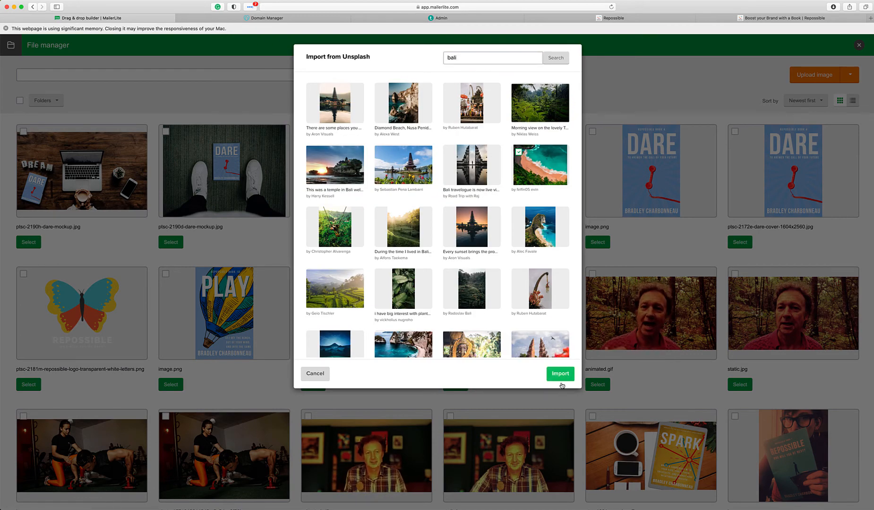
click(560, 374)
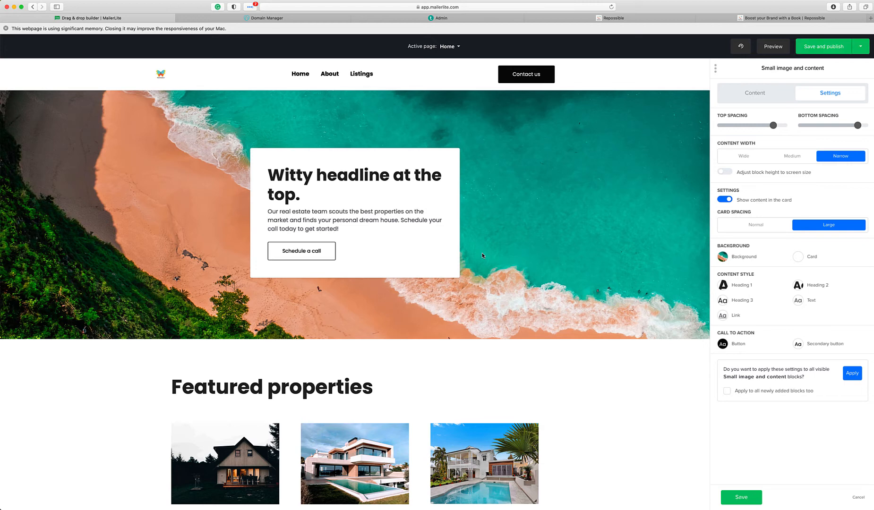
mouse_move(438, 306)
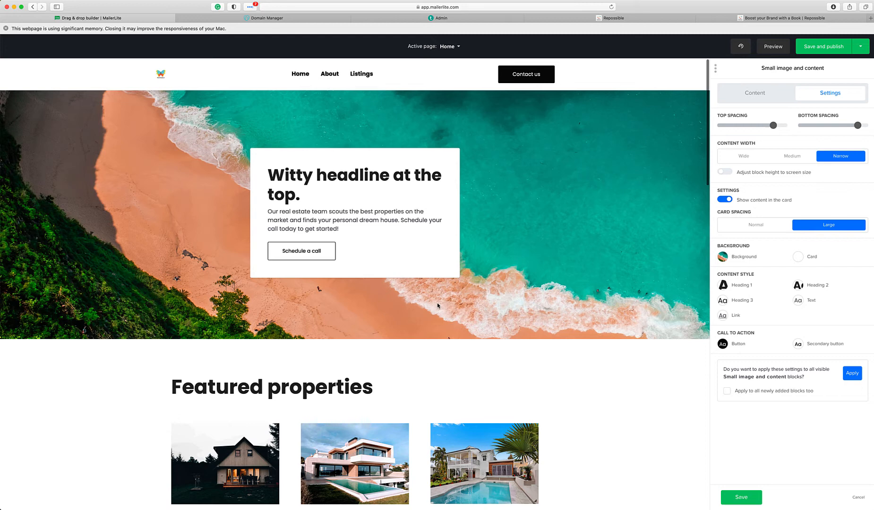
Retitle the section heading from 'Featured properties' to 'Featured Books'
scroll(down, 3)
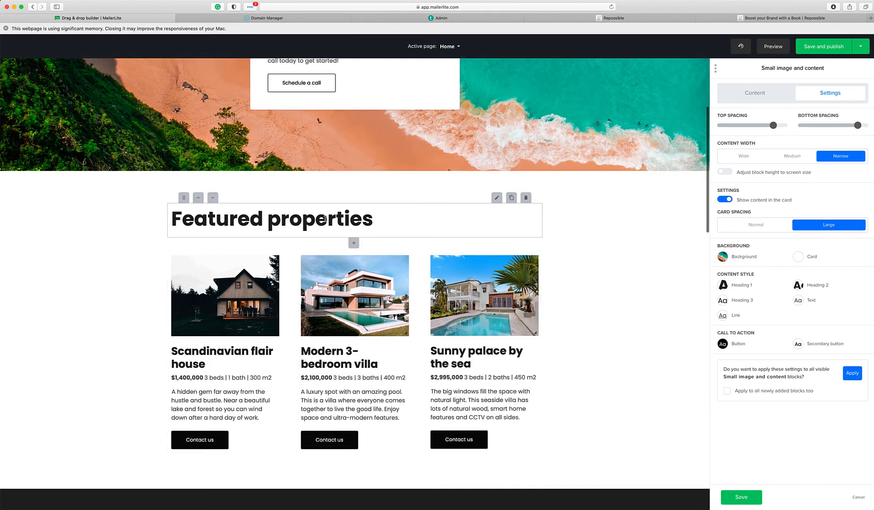
click(374, 220)
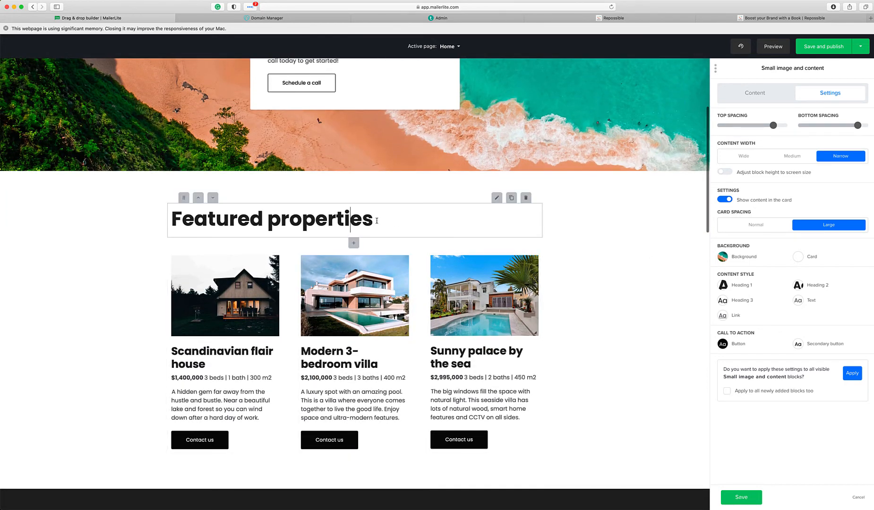
double_click(319, 219)
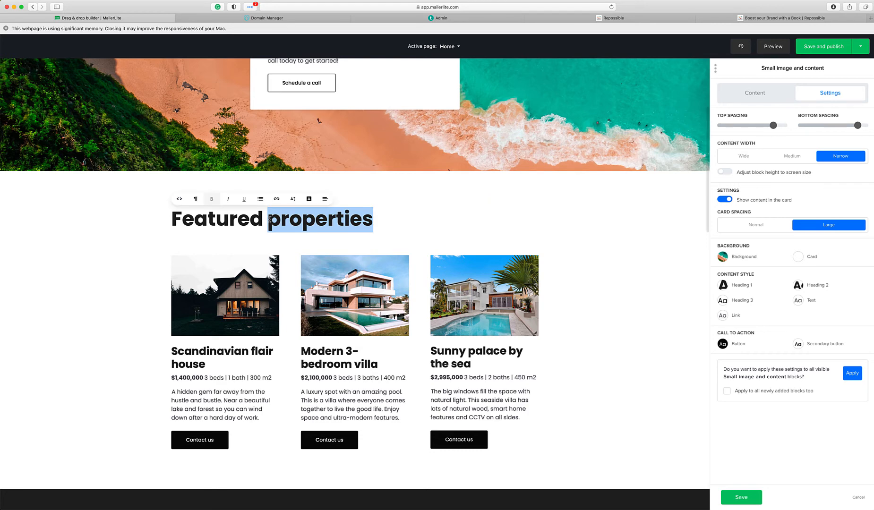
text(Book)
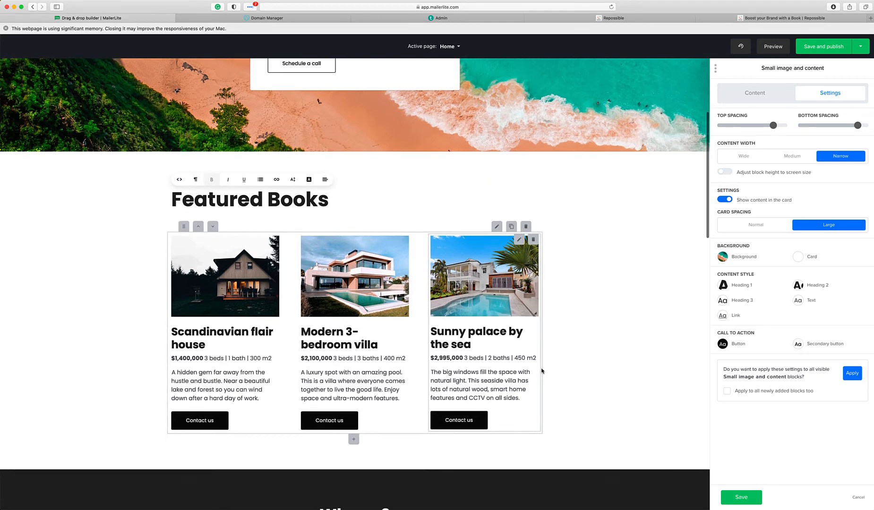
Rewrite the Sunny palace card's description to 'Right here. OK, this is easy.'
click(482, 265)
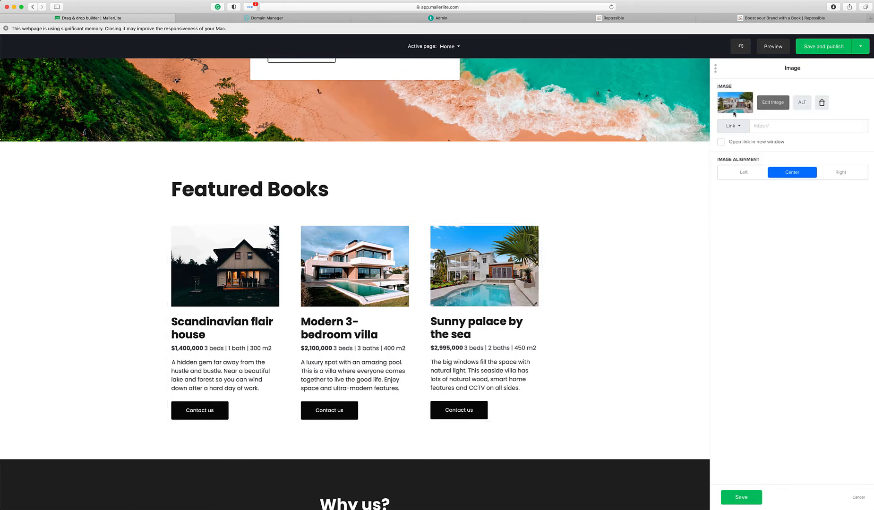
click(470, 335)
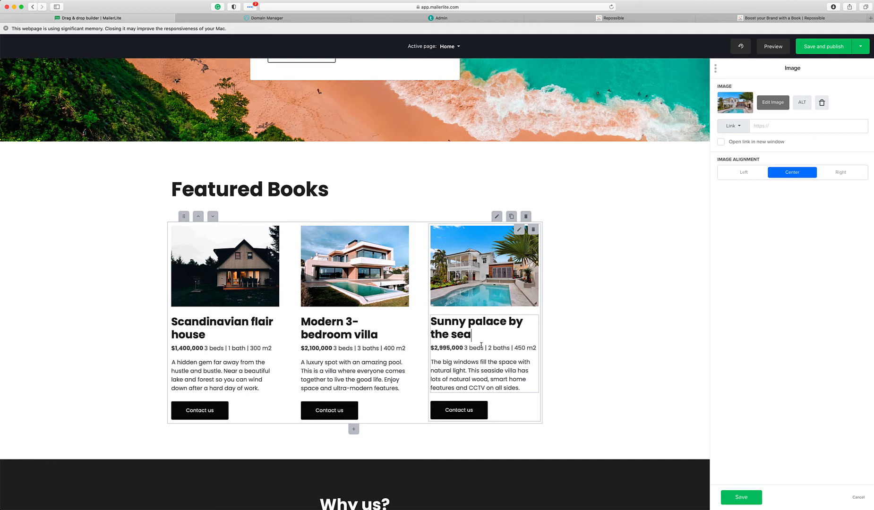
drag(430, 361, 503, 389)
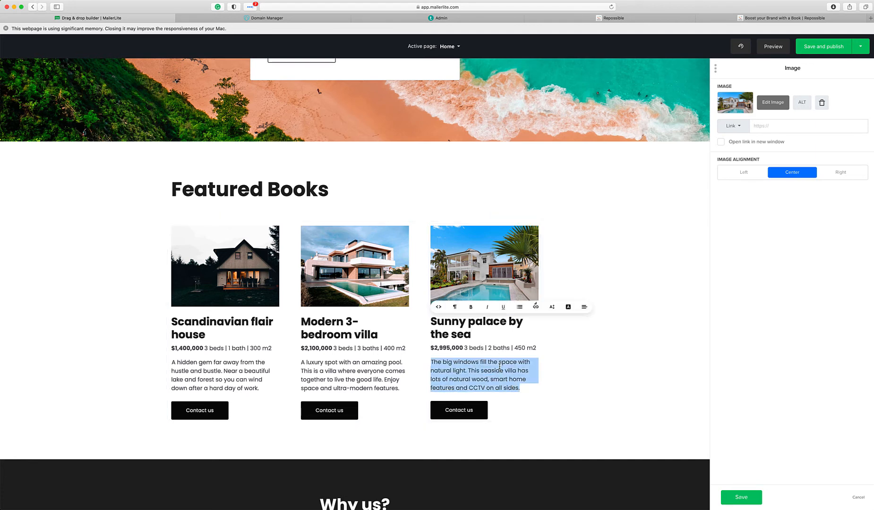
text(Right here. OK, this is easy.)
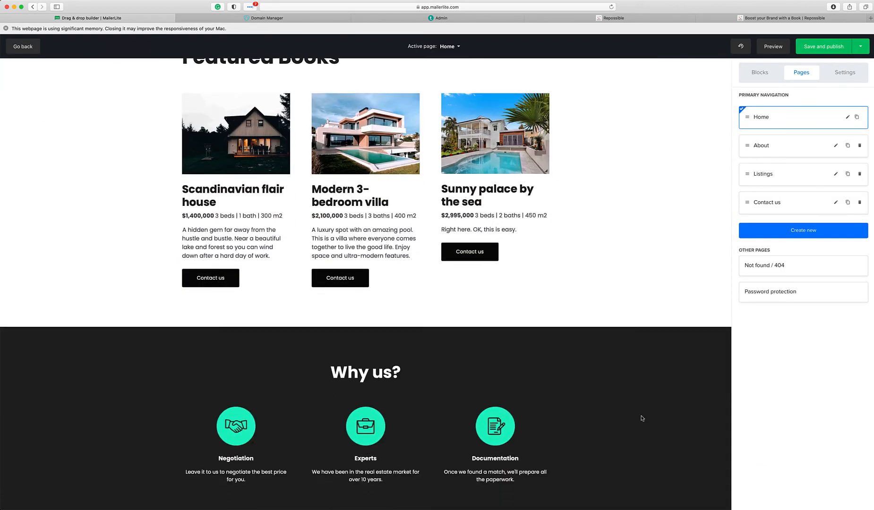
scroll(down, 3)
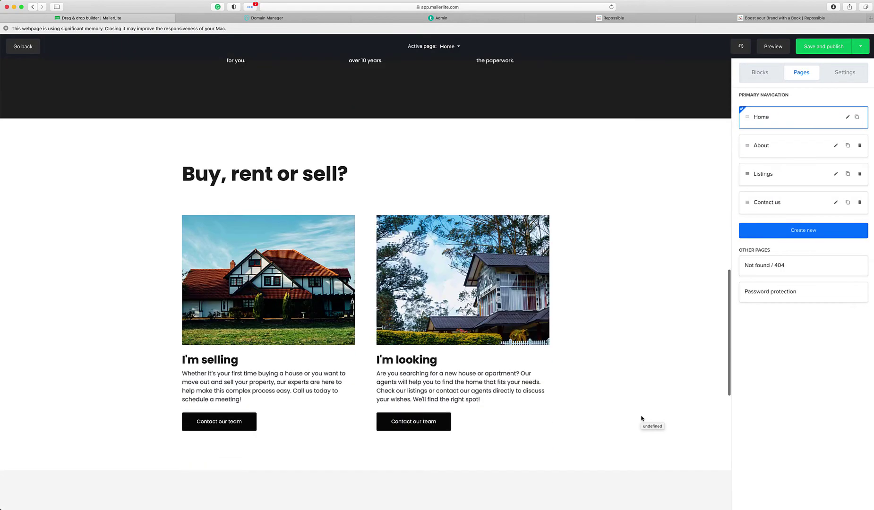
scroll(down, 3)
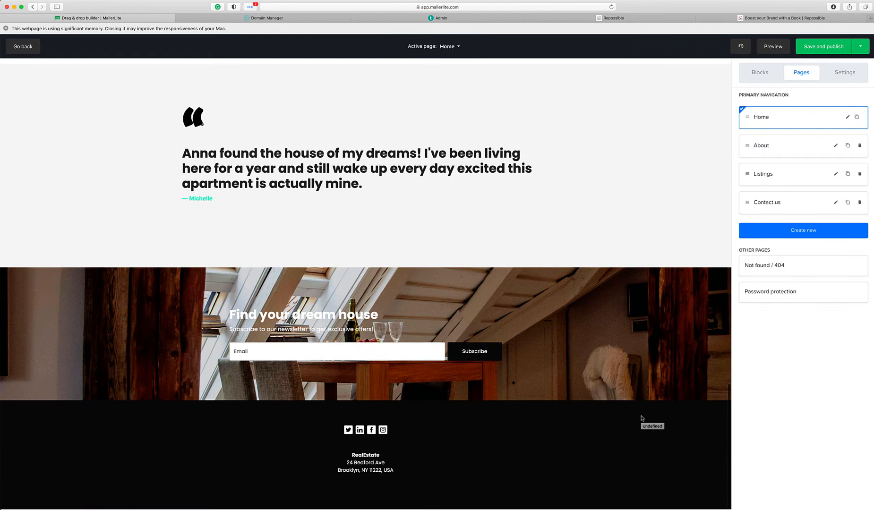
click(334, 351)
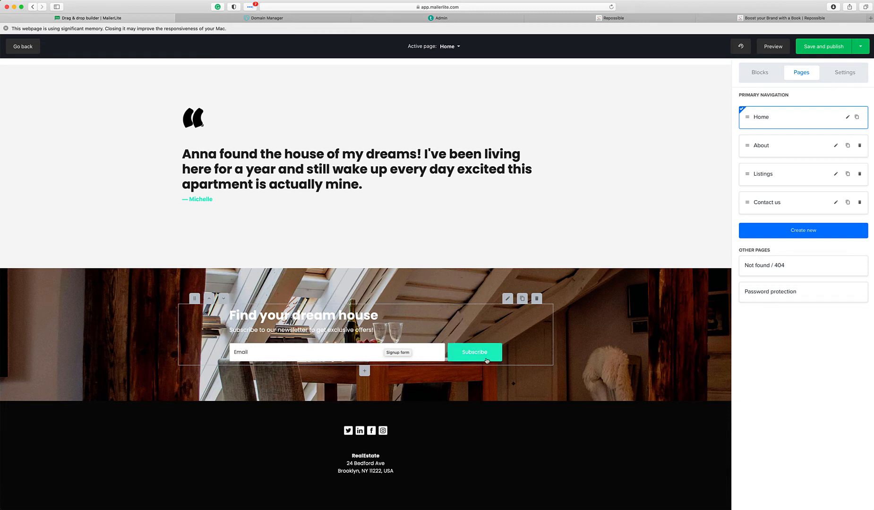
scroll(up, 3)
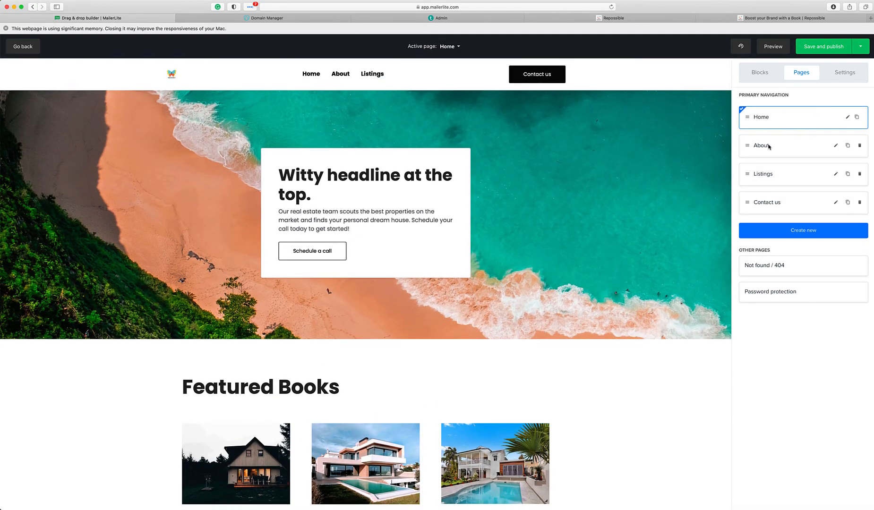
On the About page, change the profile heading to 'My Name' and select the profile photo
click(760, 146)
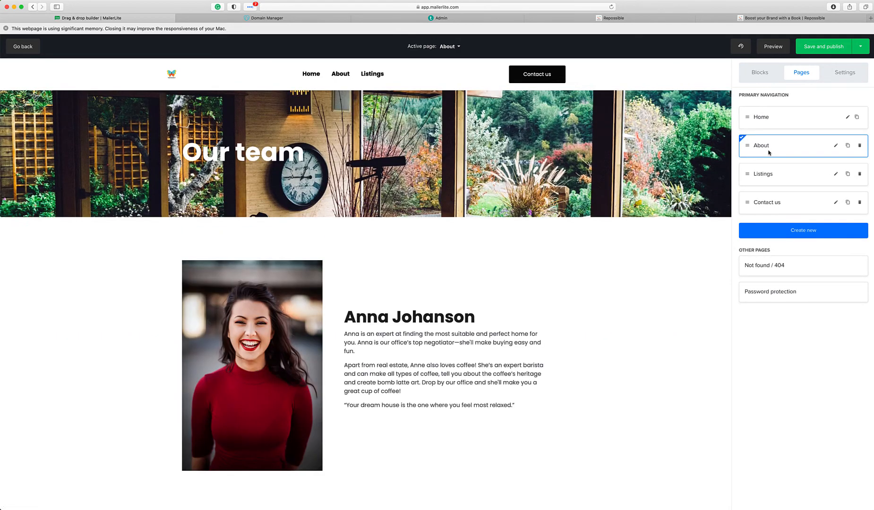
click(824, 47)
text(My N)
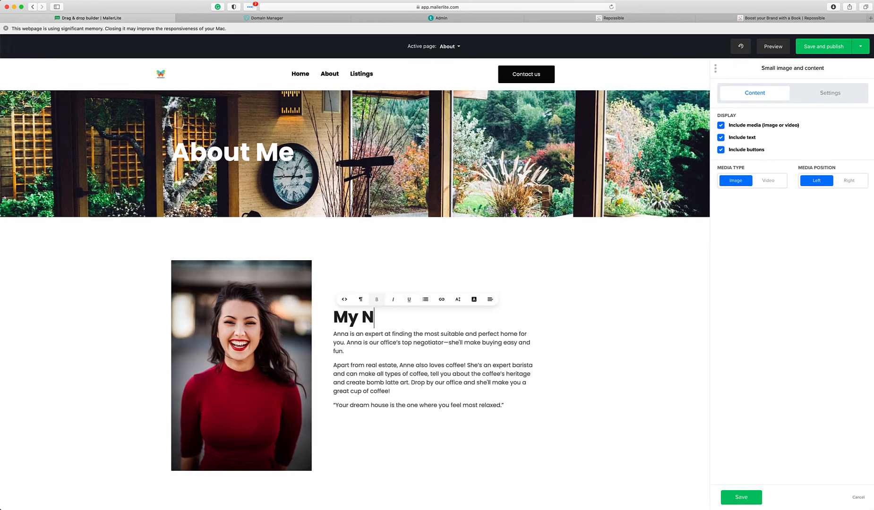
text(a)
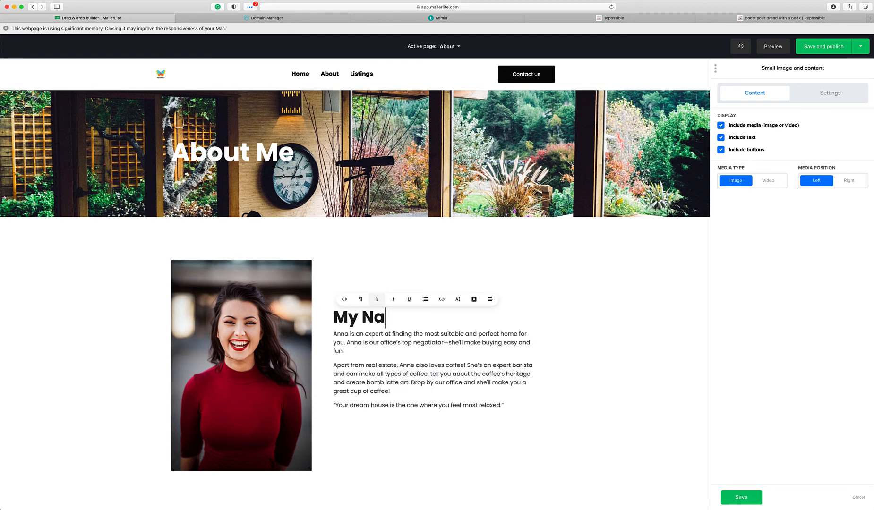
click(242, 367)
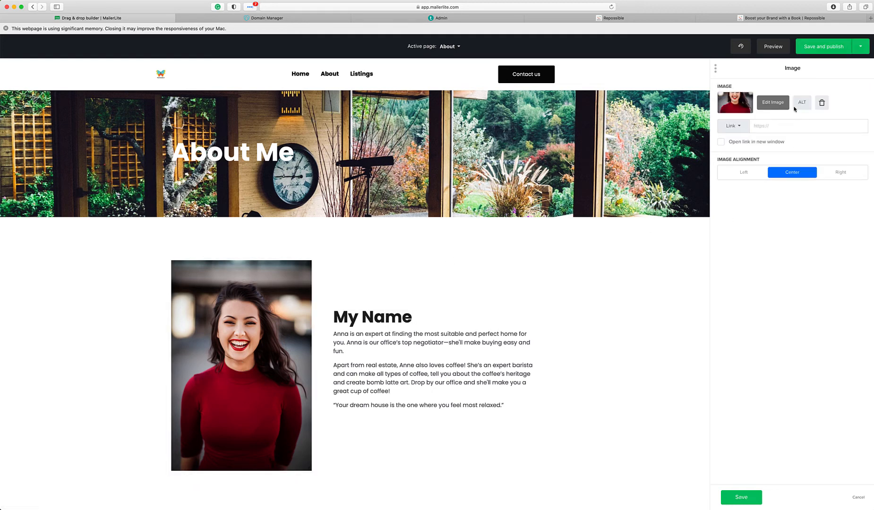
mouse_move(669, 468)
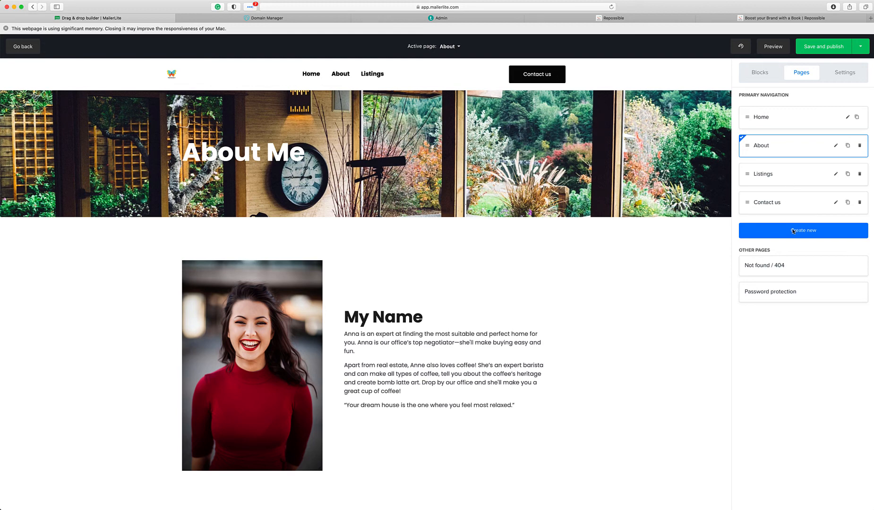
mouse_move(778, 270)
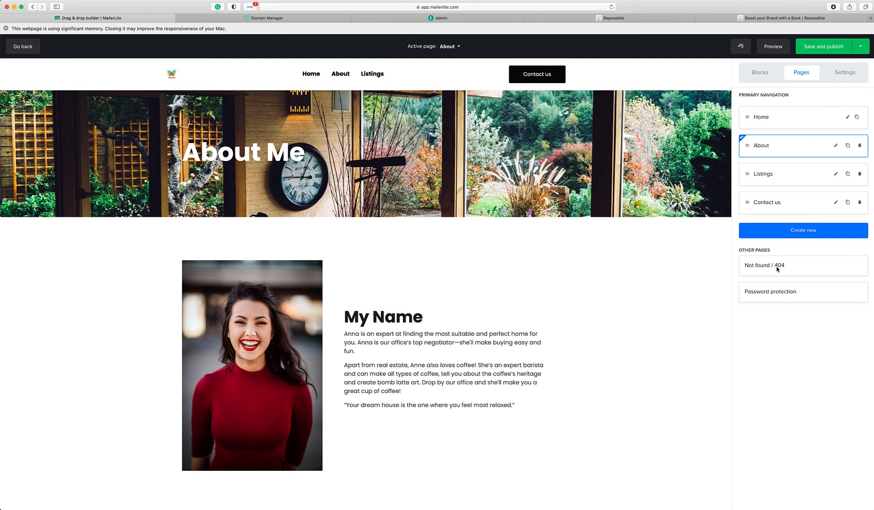
Add a new Blog page named 'Blog' with slug 'blog' to the site's navigation
click(764, 174)
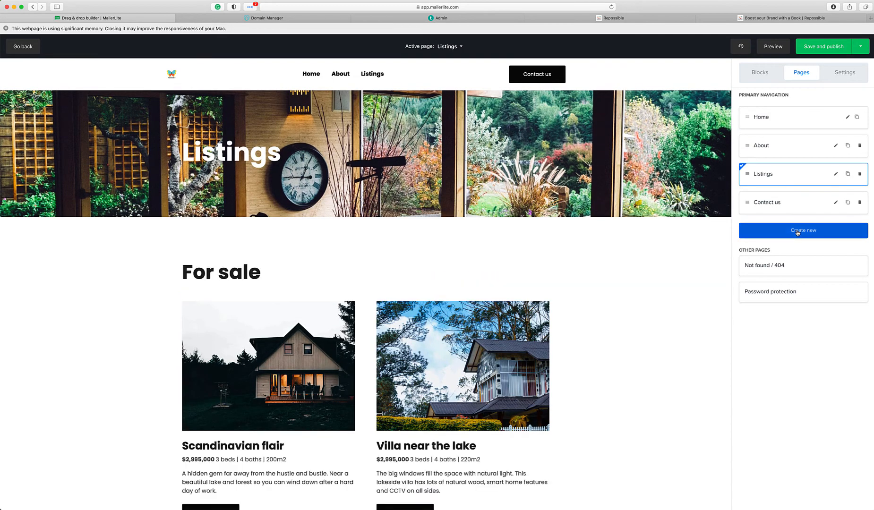
click(803, 231)
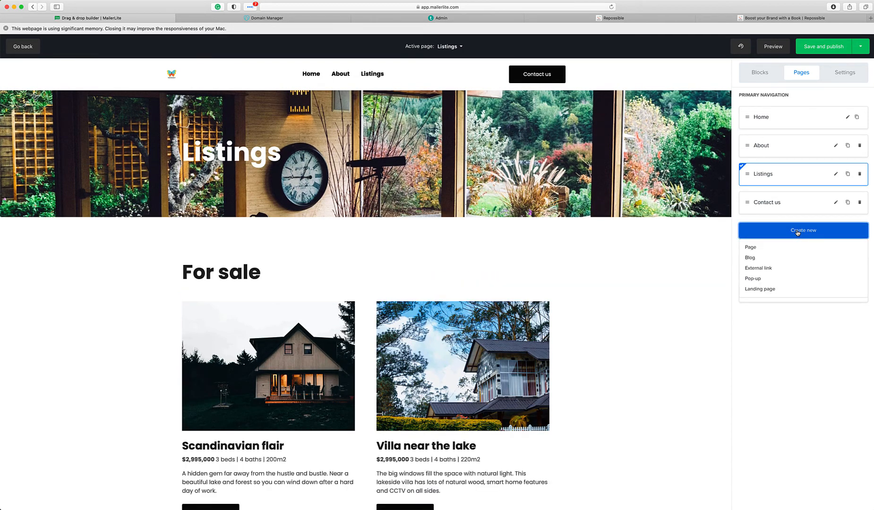
mouse_move(759, 261)
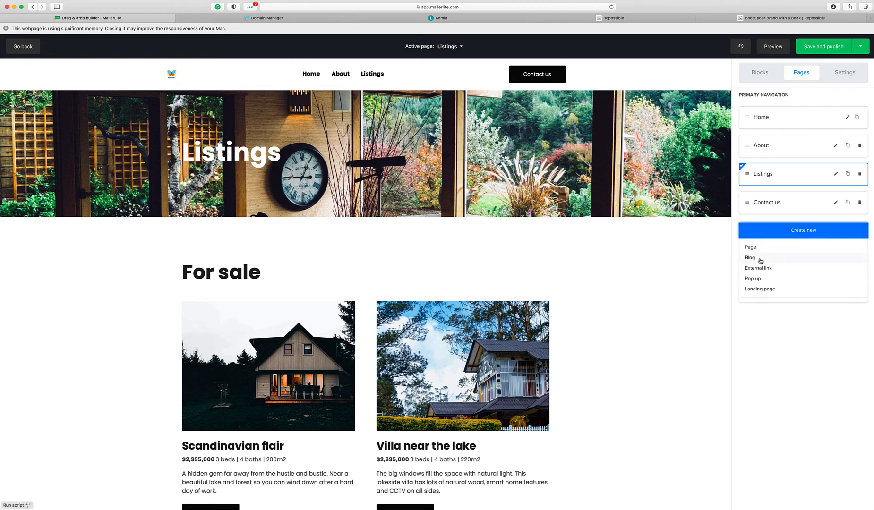
click(751, 258)
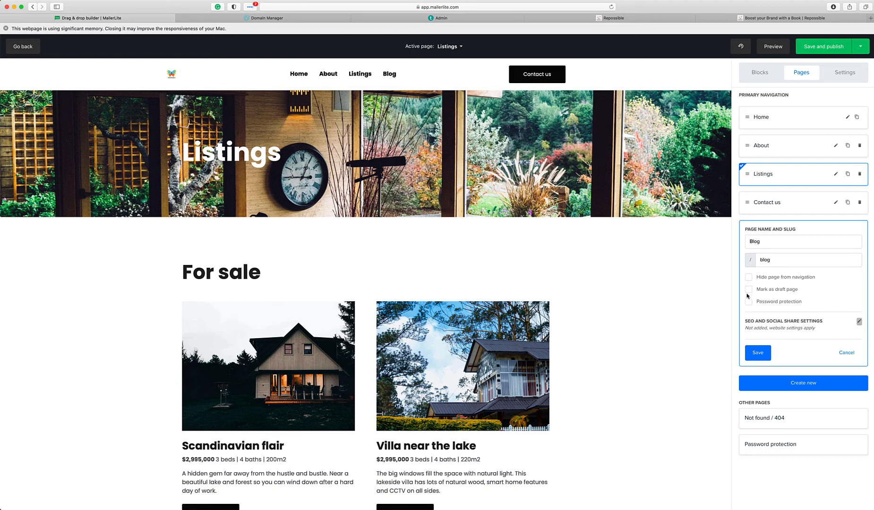
click(757, 353)
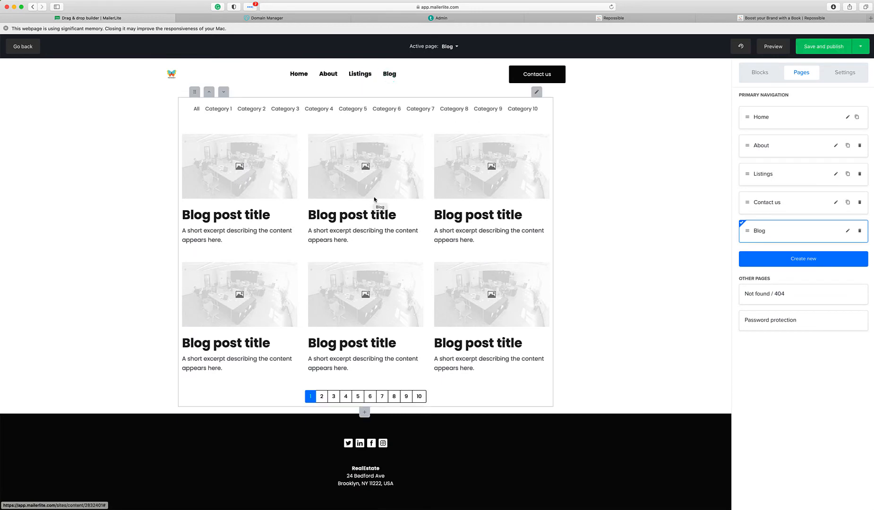
mouse_move(512, 252)
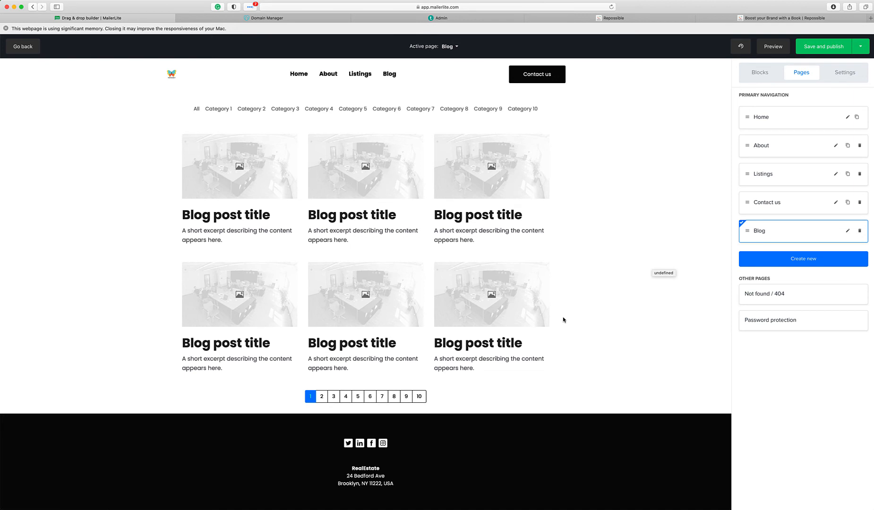
mouse_move(643, 138)
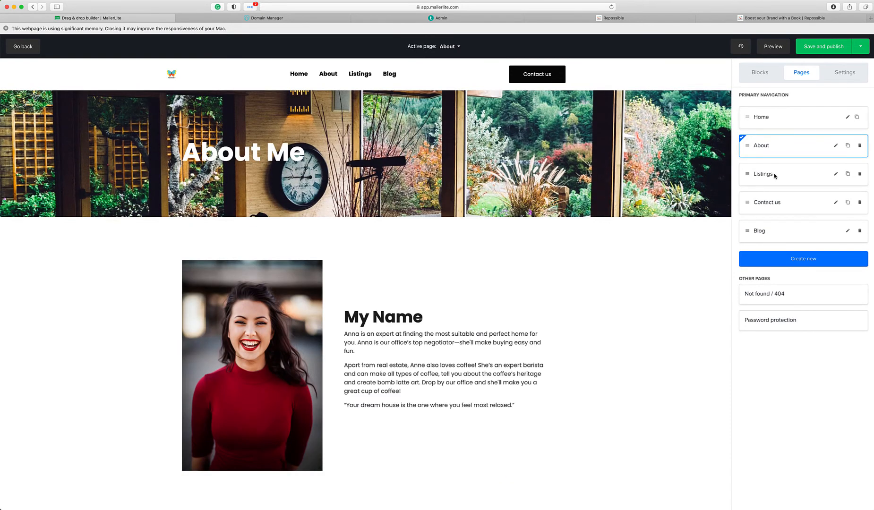
Go from the Listings page back to the About page in the Pages list
click(774, 174)
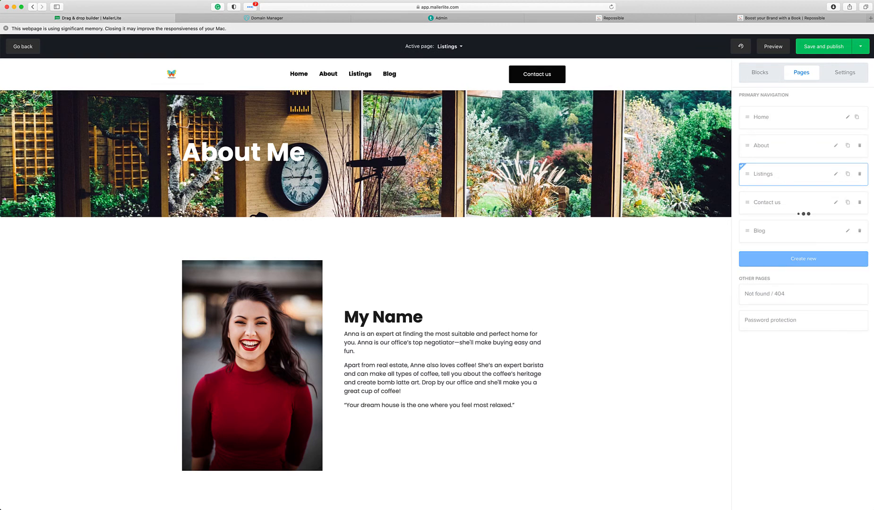
mouse_move(421, 292)
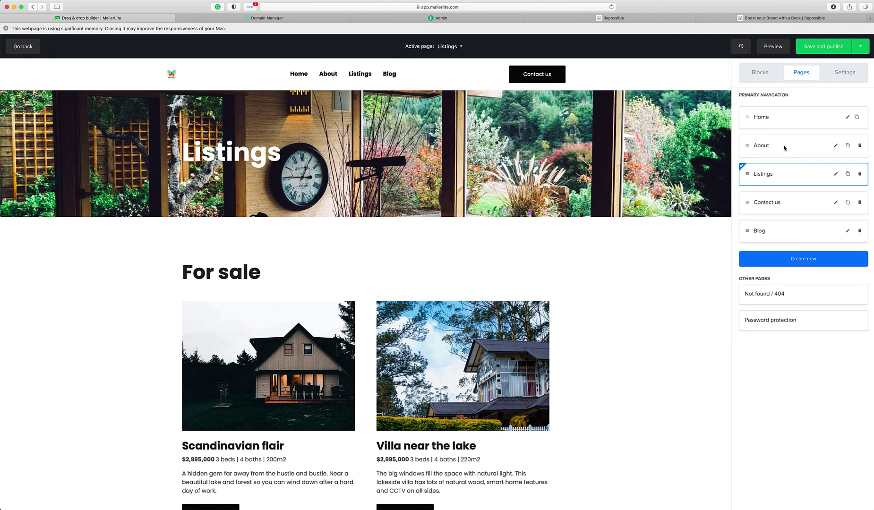
click(780, 145)
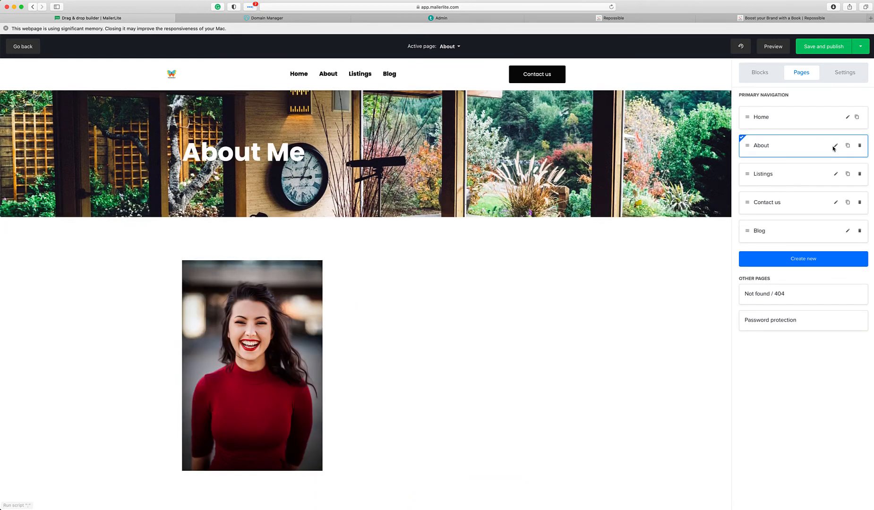
Review the About page's name and slug unchanged, then show its layout and design settings
click(834, 146)
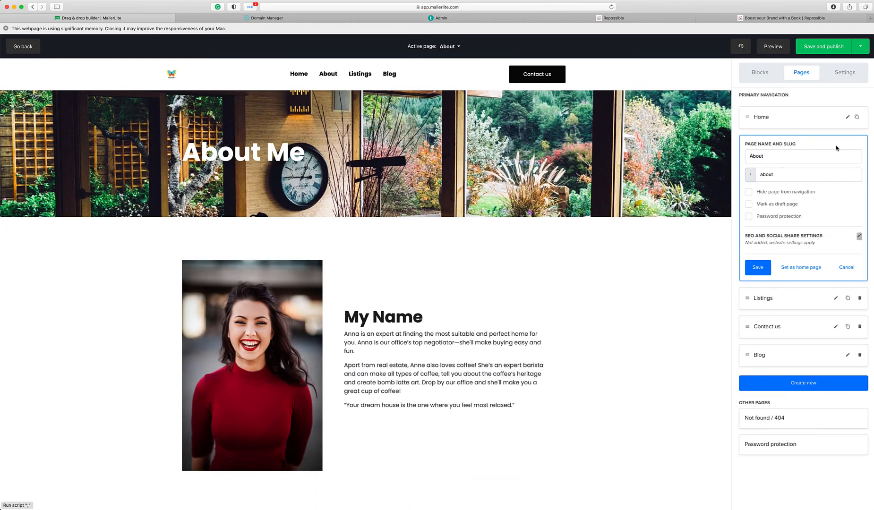
mouse_move(784, 237)
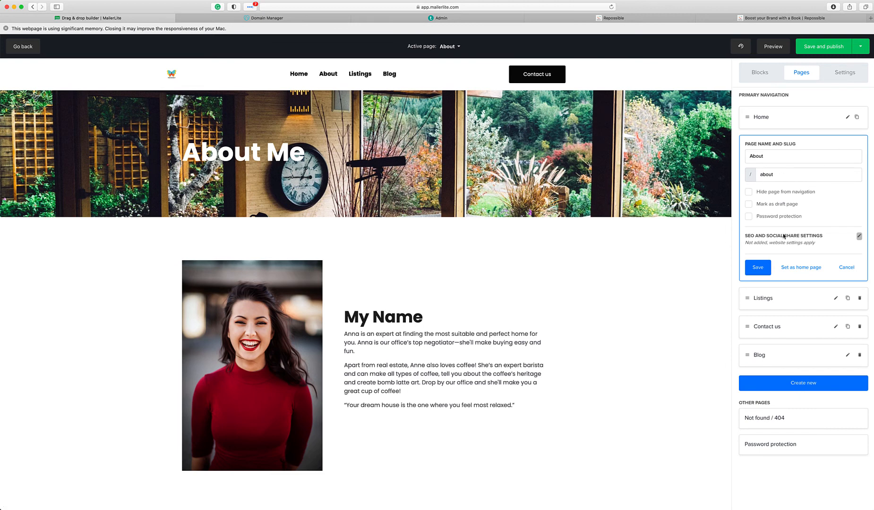
mouse_move(851, 258)
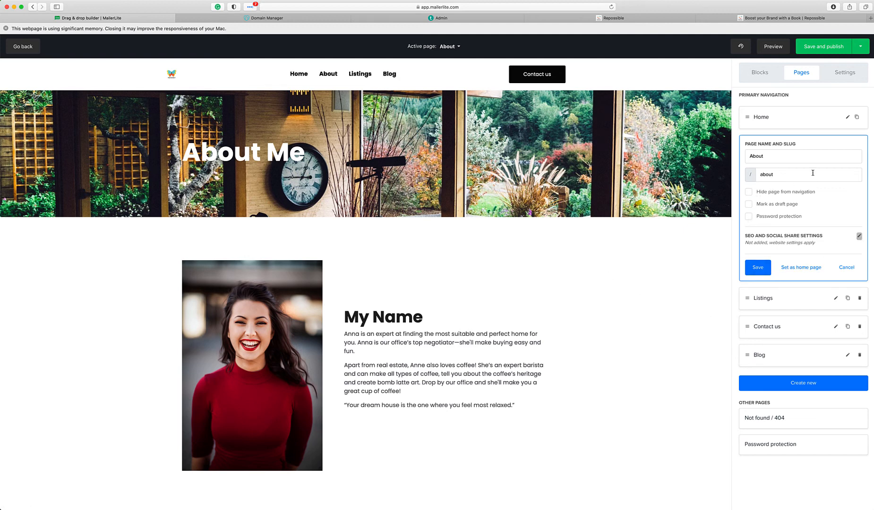
click(844, 73)
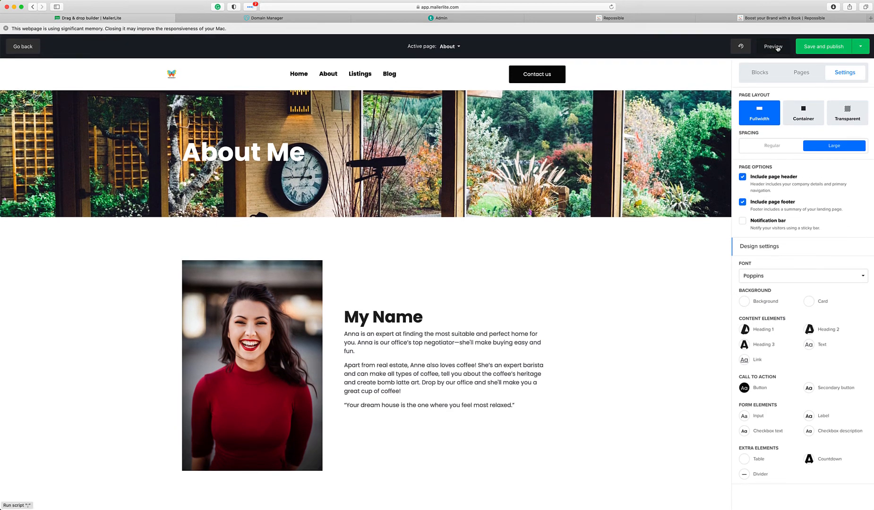
click(772, 46)
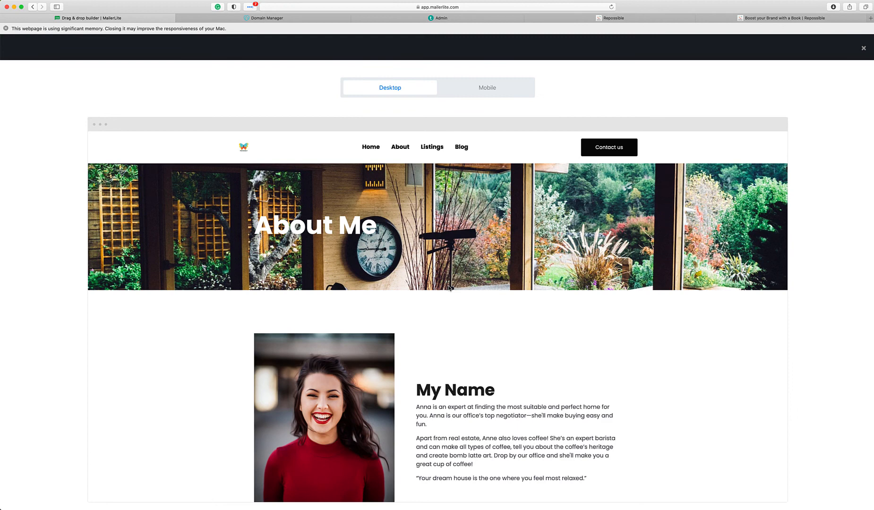
click(488, 88)
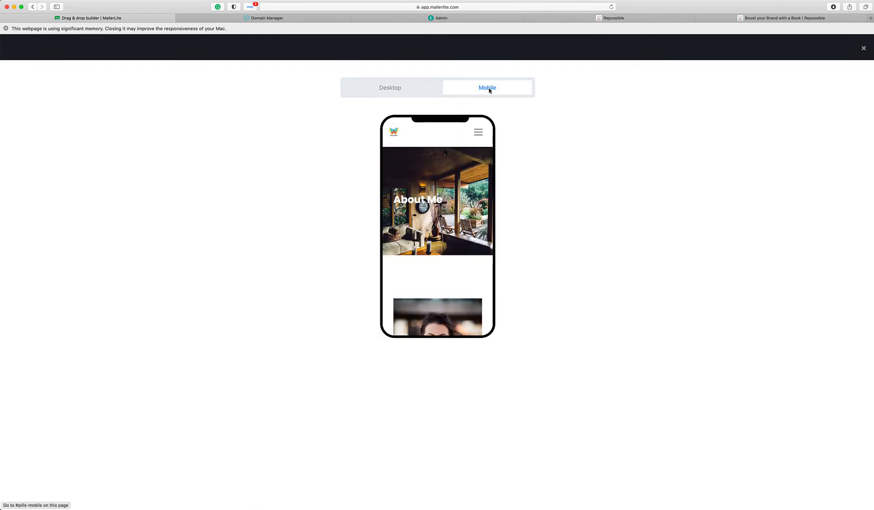
click(389, 87)
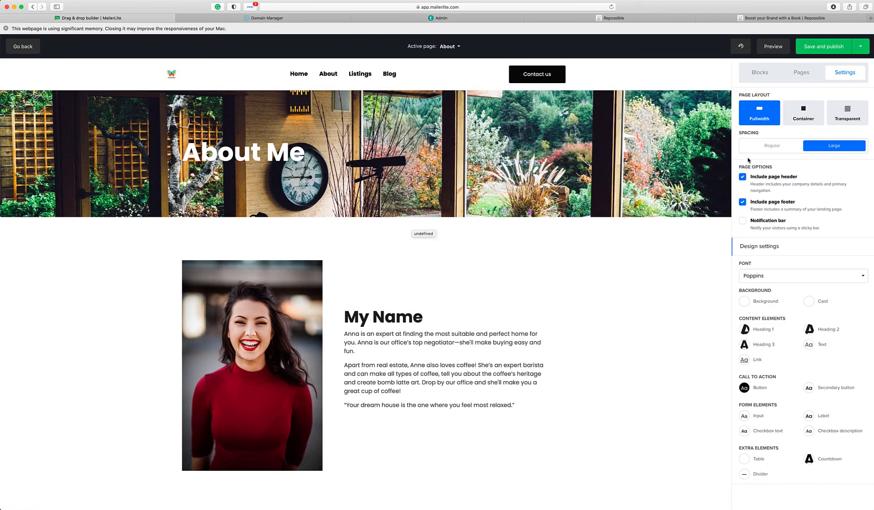
click(760, 72)
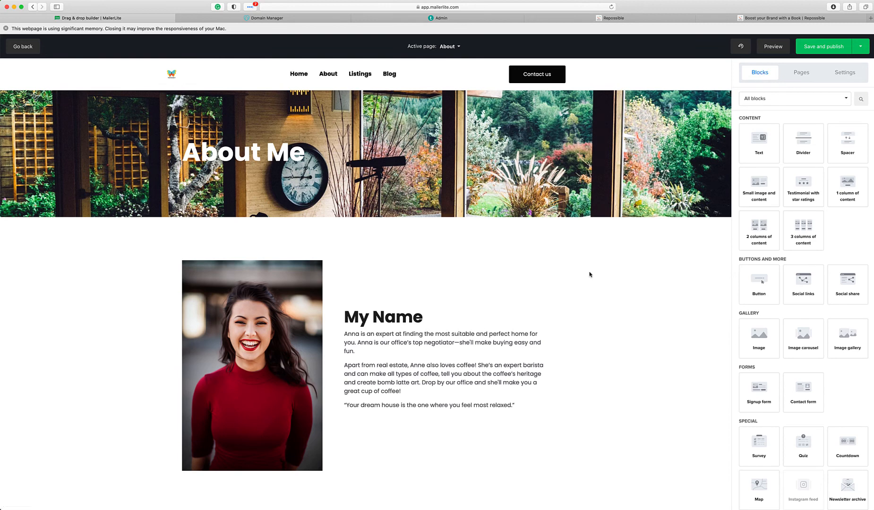
scroll(down, 3)
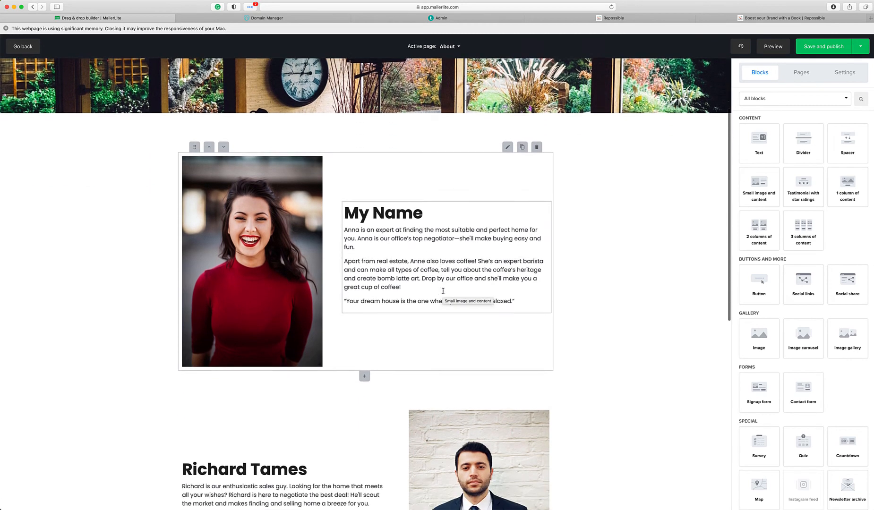
scroll(down, 3)
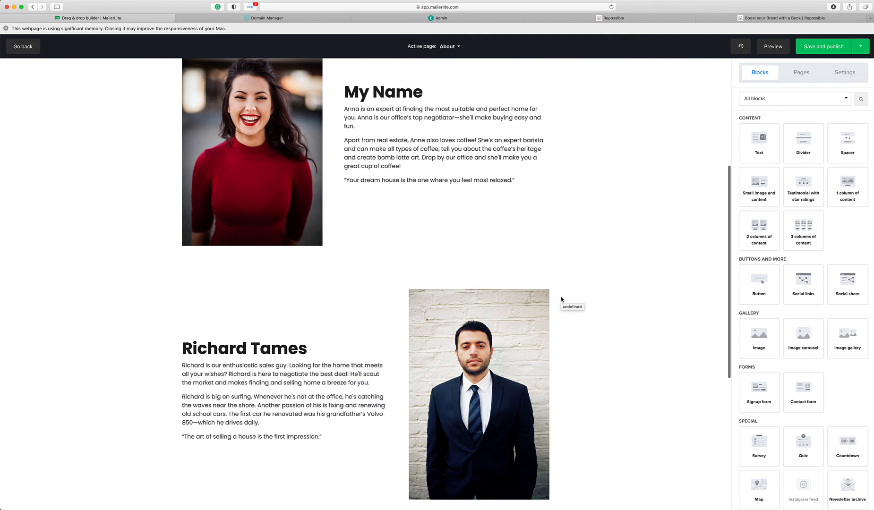
scroll(down, 3)
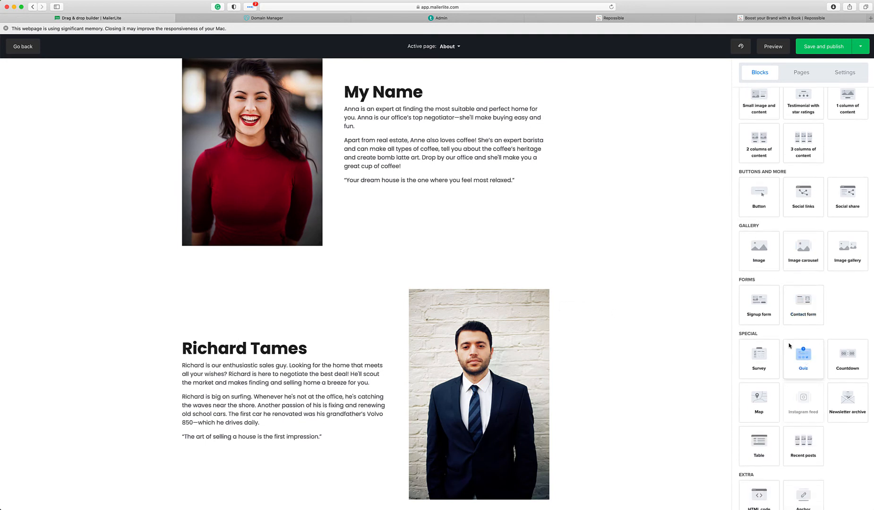
scroll(down, 3)
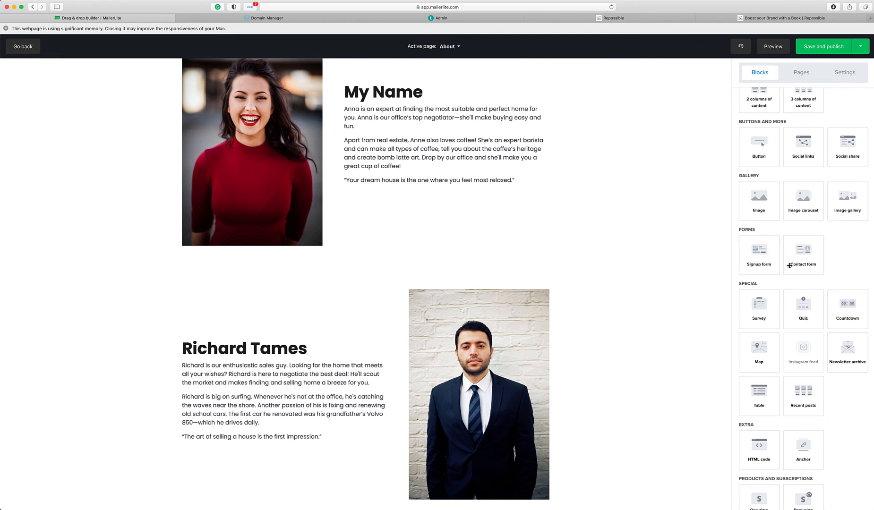
mouse_move(756, 313)
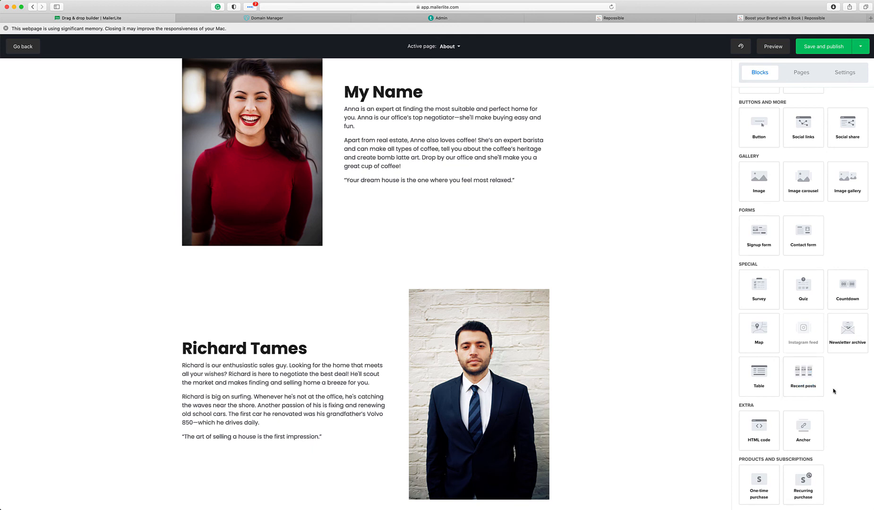
mouse_move(804, 376)
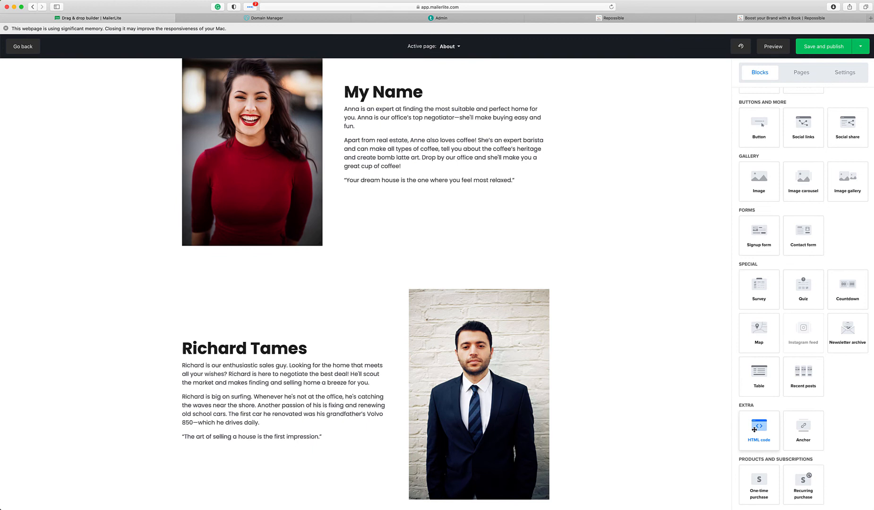
mouse_move(808, 439)
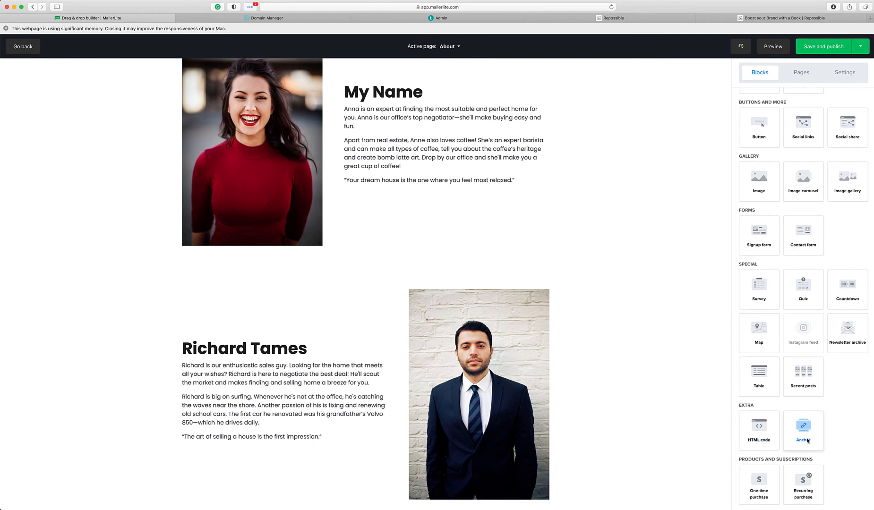
mouse_move(769, 485)
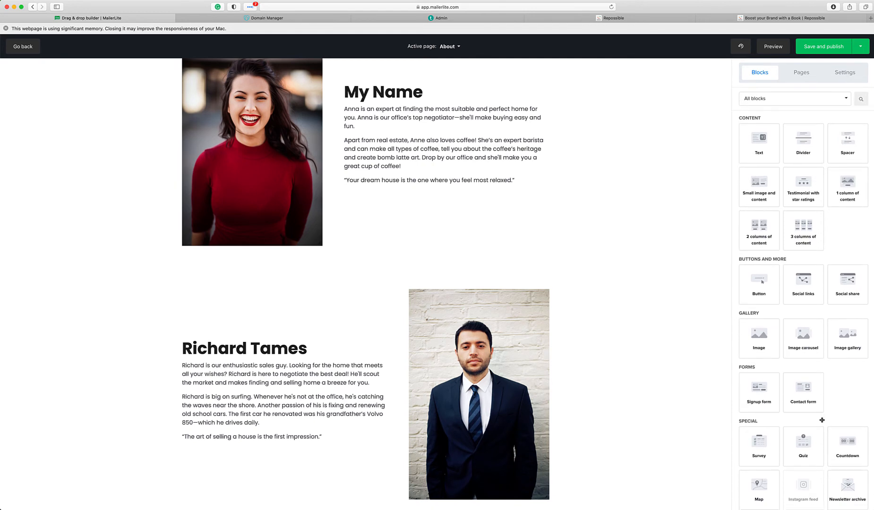
mouse_move(726, 194)
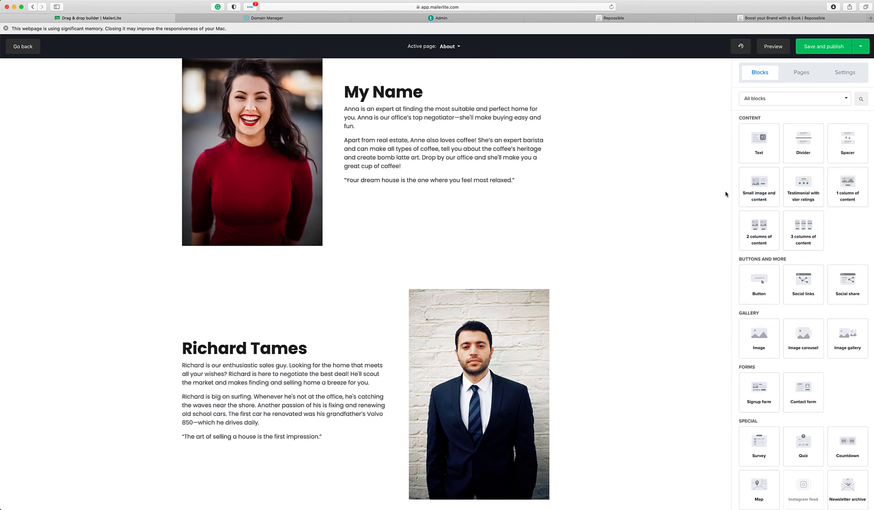
scroll(up, 3)
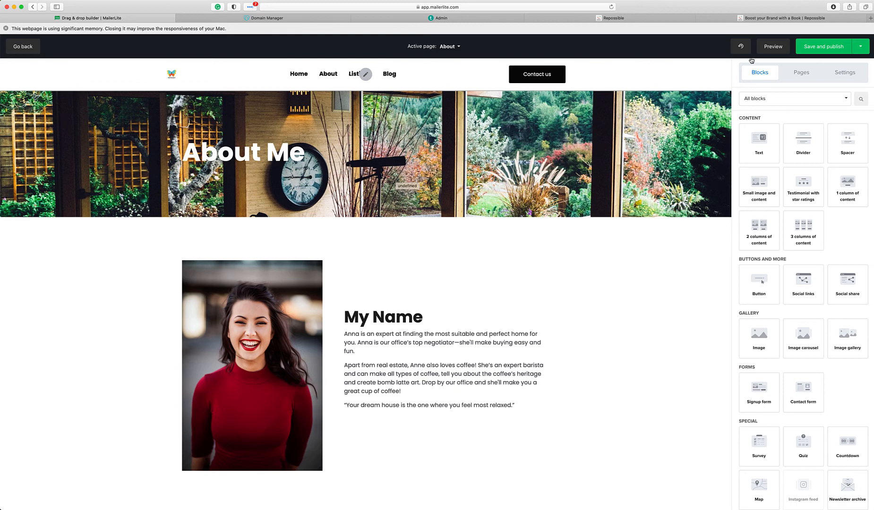
click(860, 46)
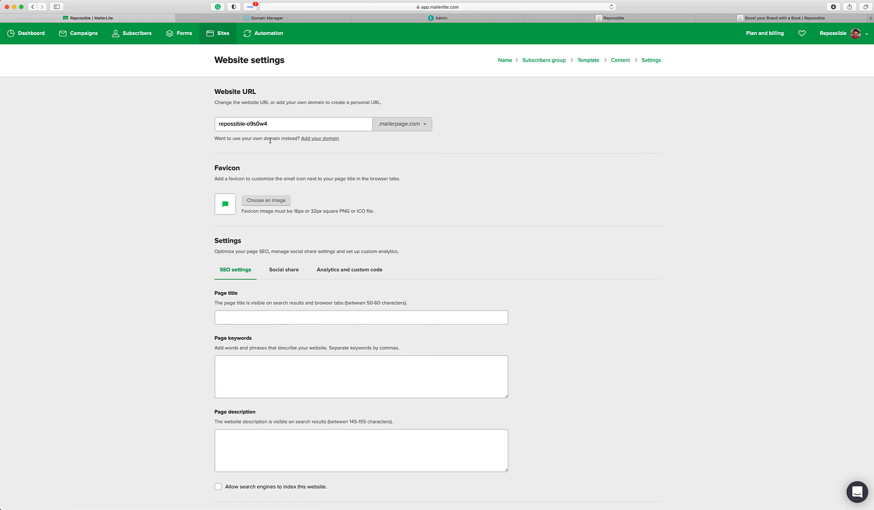
mouse_move(382, 185)
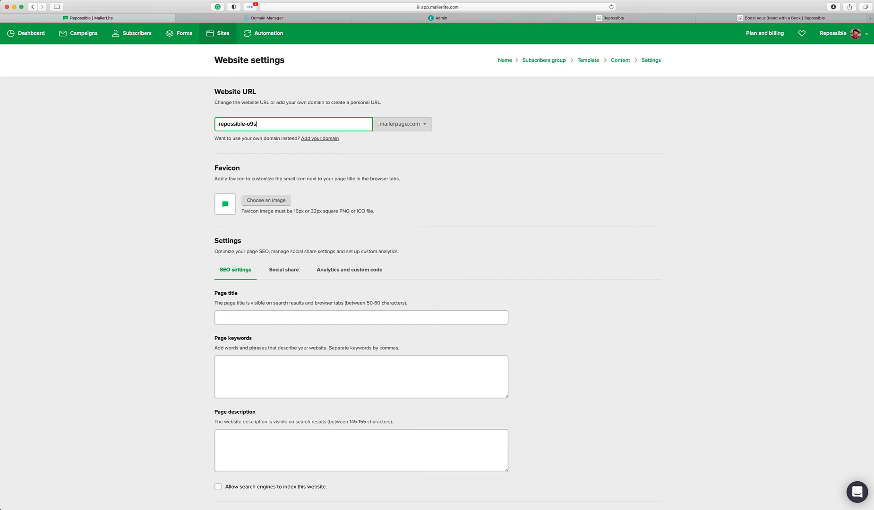
Enter repossible in the Website URL field for the .mailerpage.com address
text(repossible-meditate)
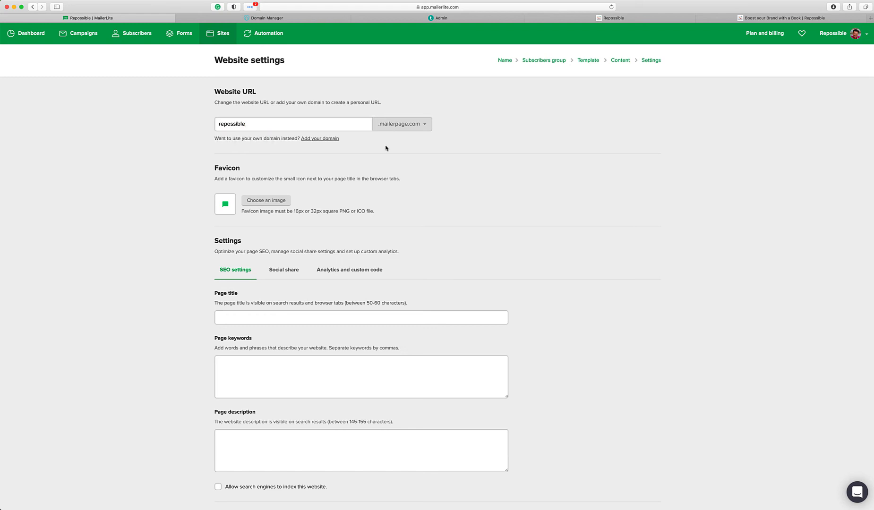
scroll(down, 3)
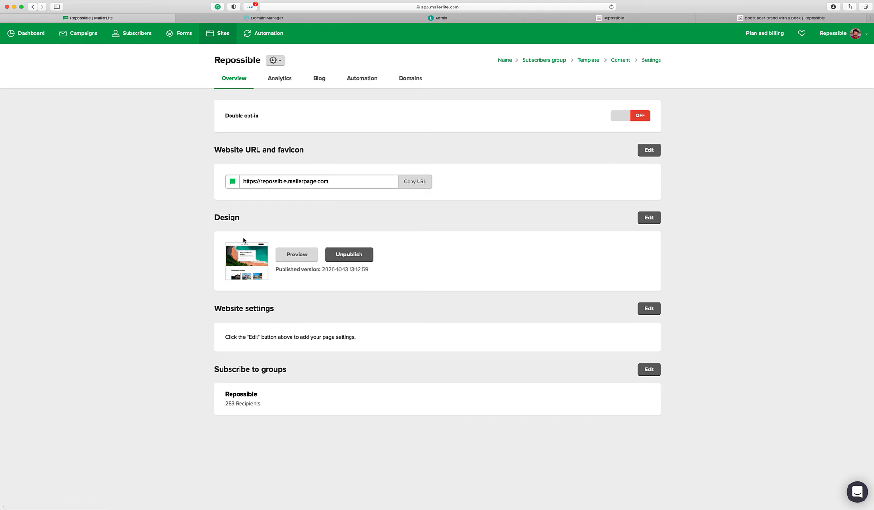
mouse_move(280, 325)
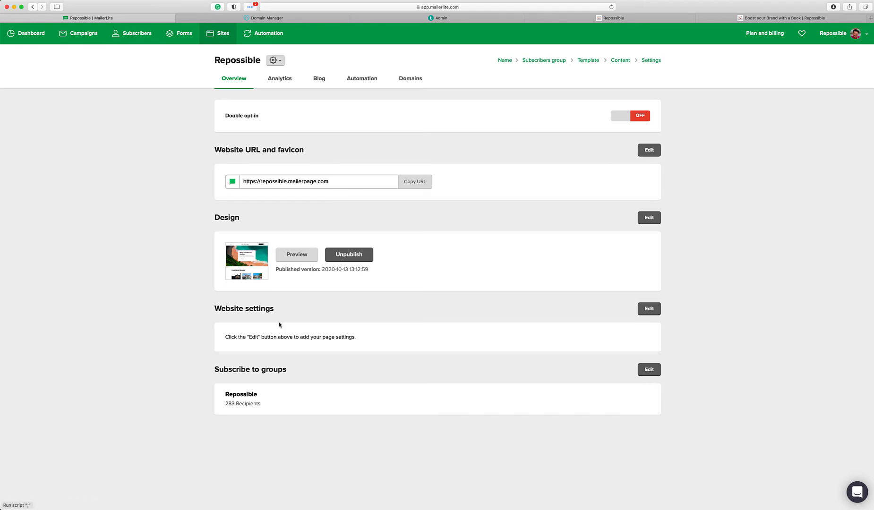
mouse_move(376, 374)
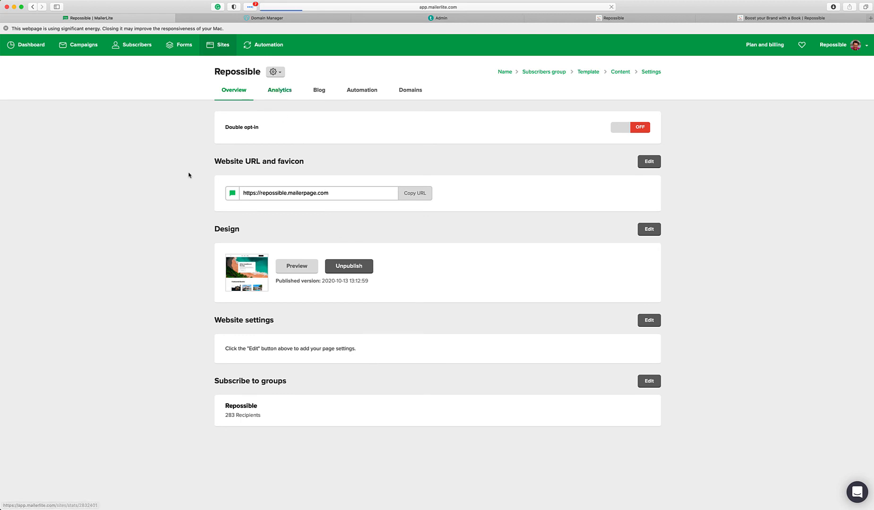
View the site's zero-visitor analytics, then its empty Blog section with the RSS feed URL
click(279, 90)
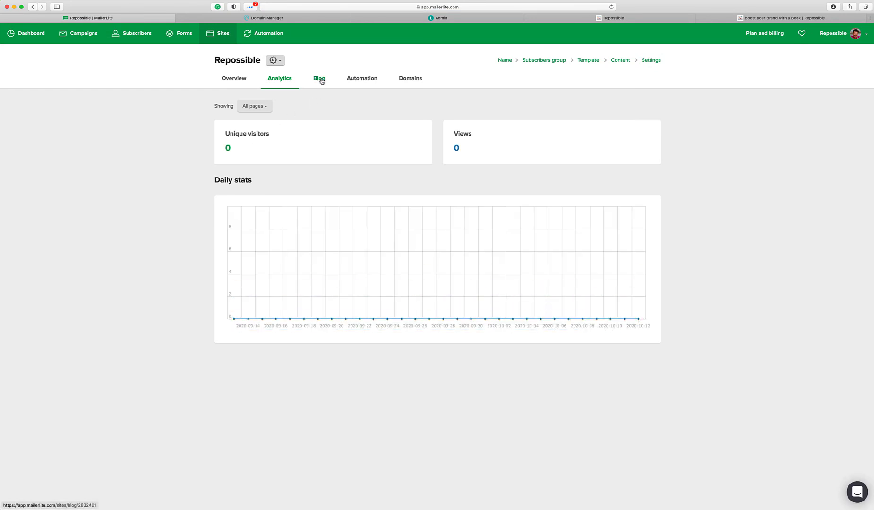
click(319, 79)
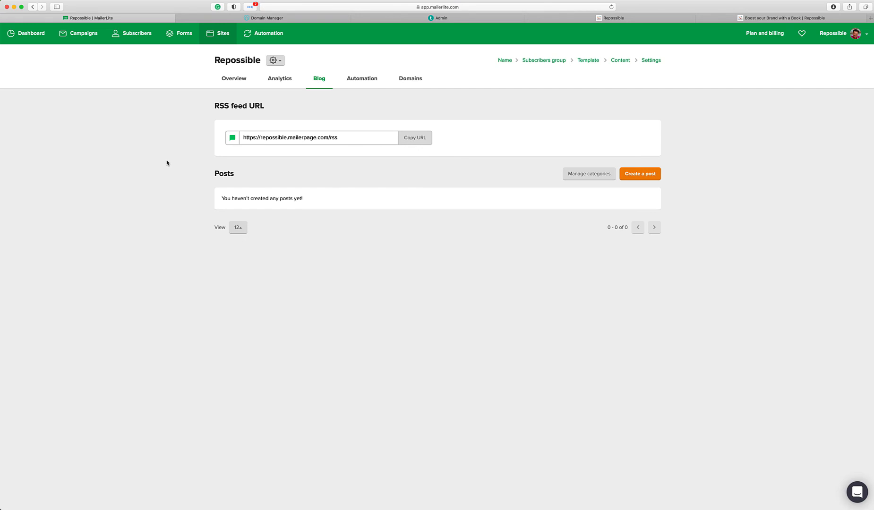
mouse_move(242, 136)
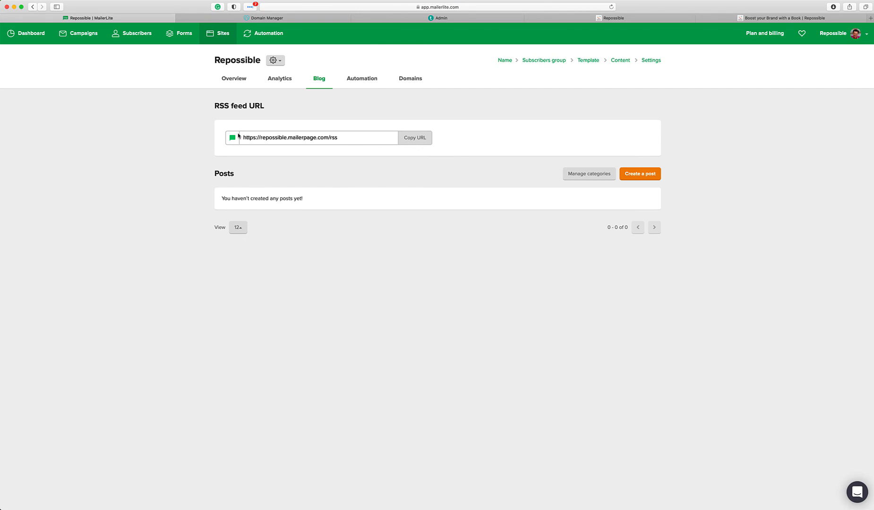
mouse_move(645, 227)
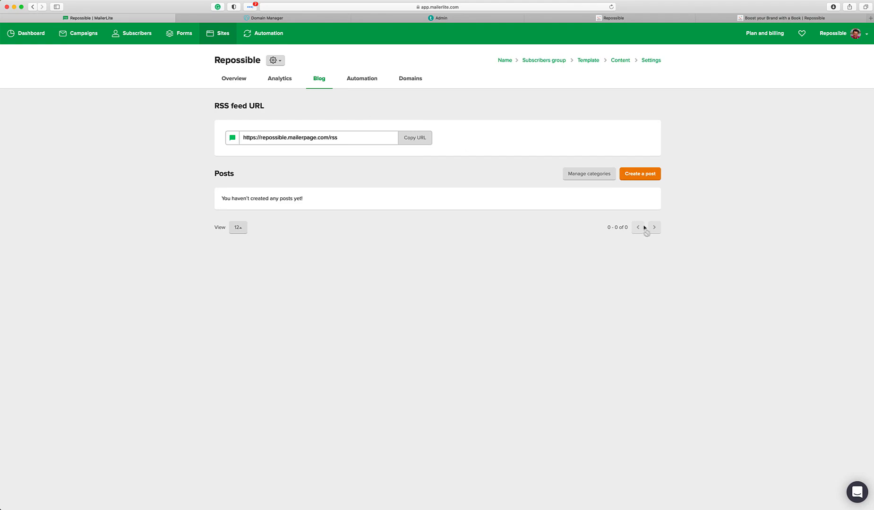
Create a new blog post titled 'This is the Blog Post Tool'
click(639, 174)
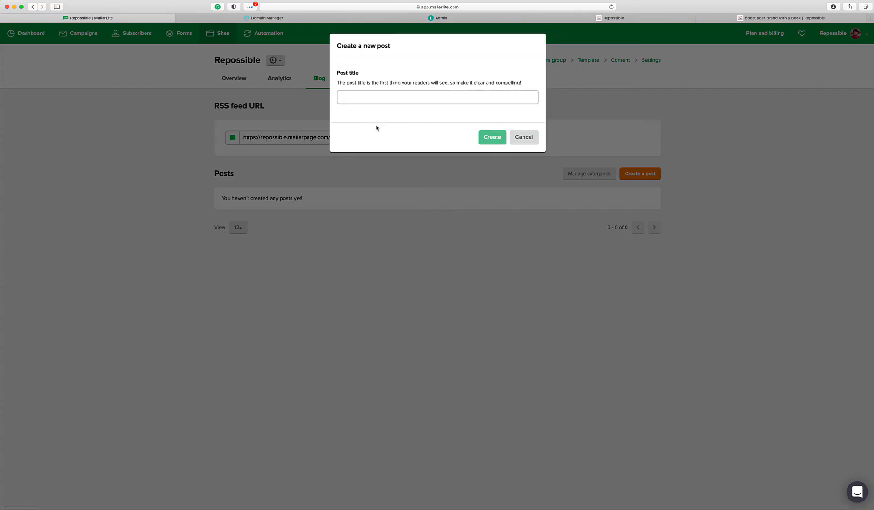
text(This is t)
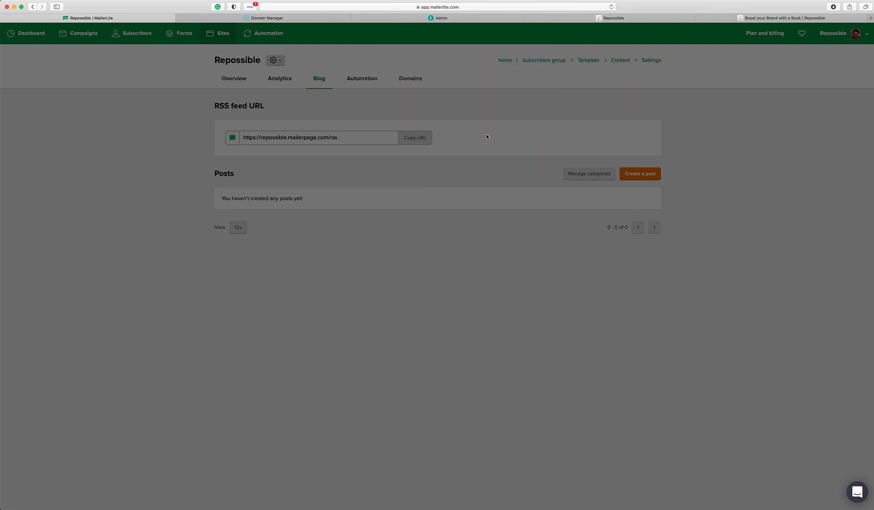
click(640, 174)
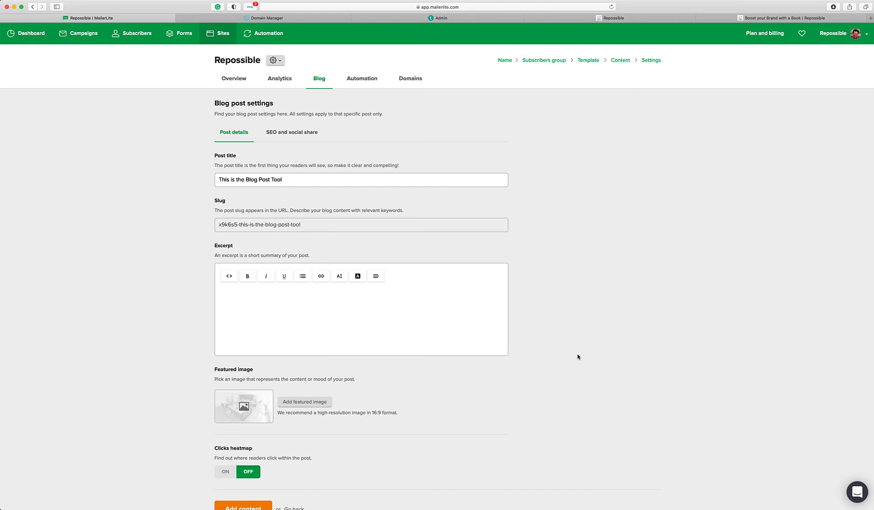
Fill the post's Excerpt box with the placeholder text 'dsf wretw rtwer te g'
scroll(down, 3)
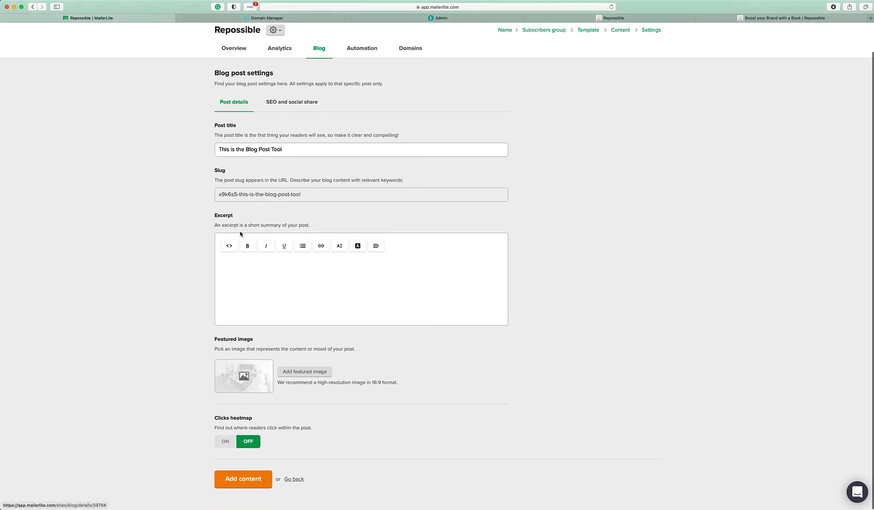
mouse_move(301, 172)
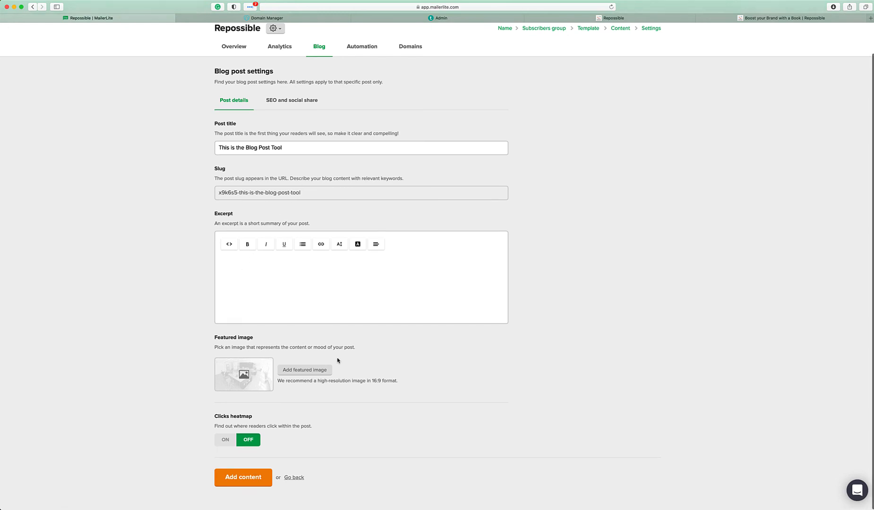
text(dsf)
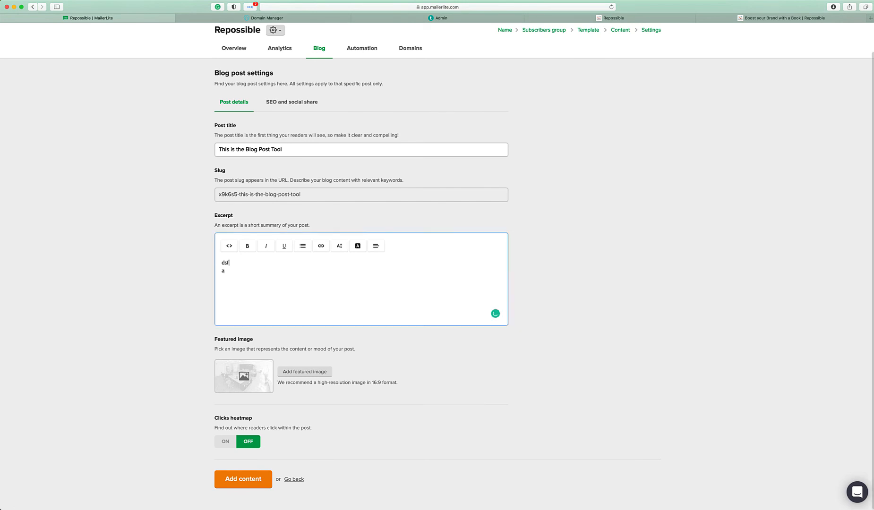
text(wretw rtwer te g)
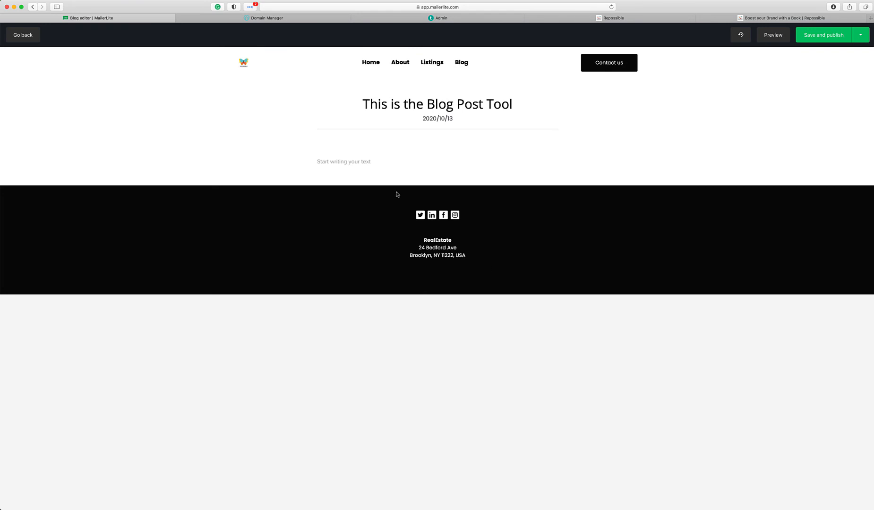
Write the post body starting 'And here's my real bl…' in the blog editor
text(And)
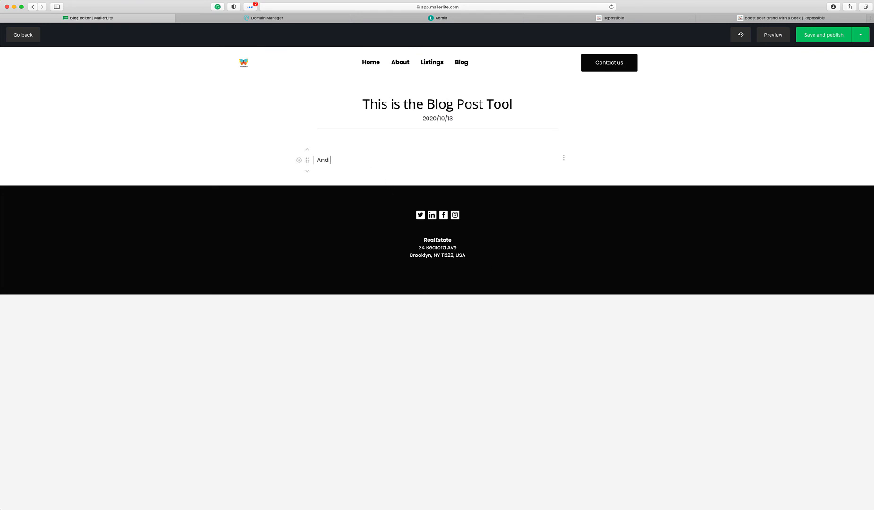
text(here's my real bl)
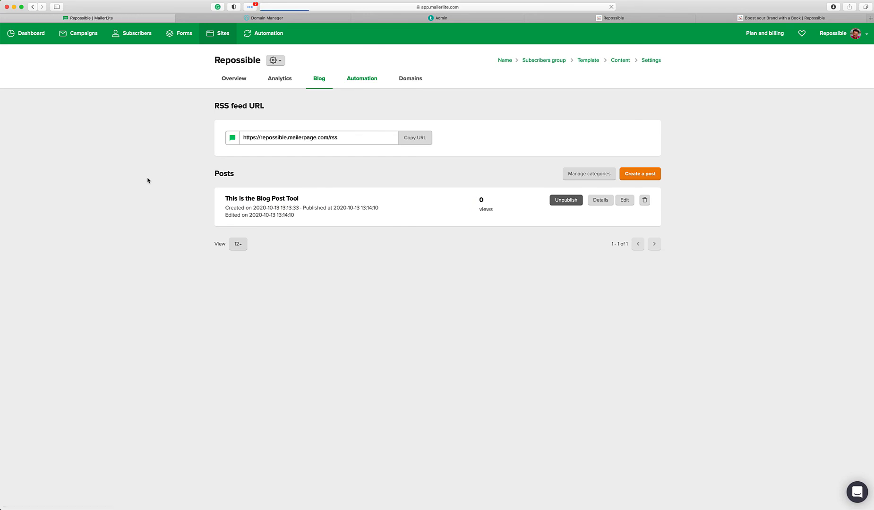
Look at the empty Automation section, then return to the site overview
click(361, 78)
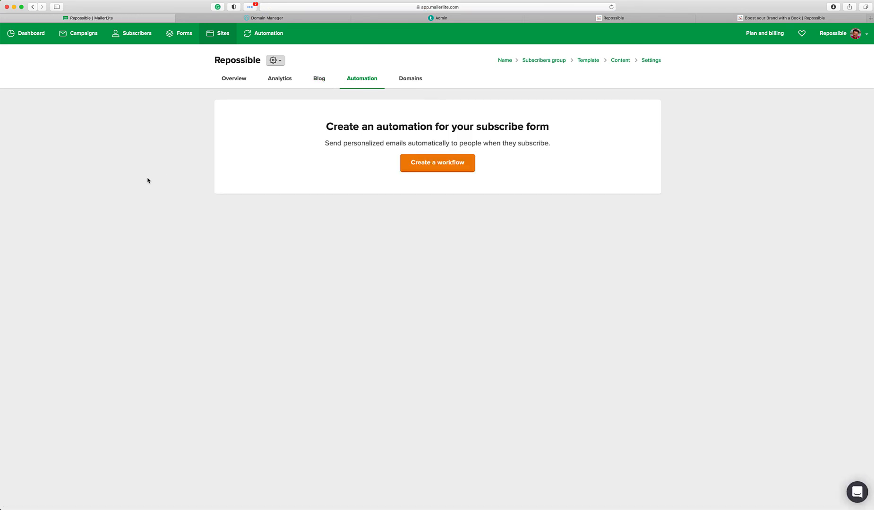
mouse_move(466, 233)
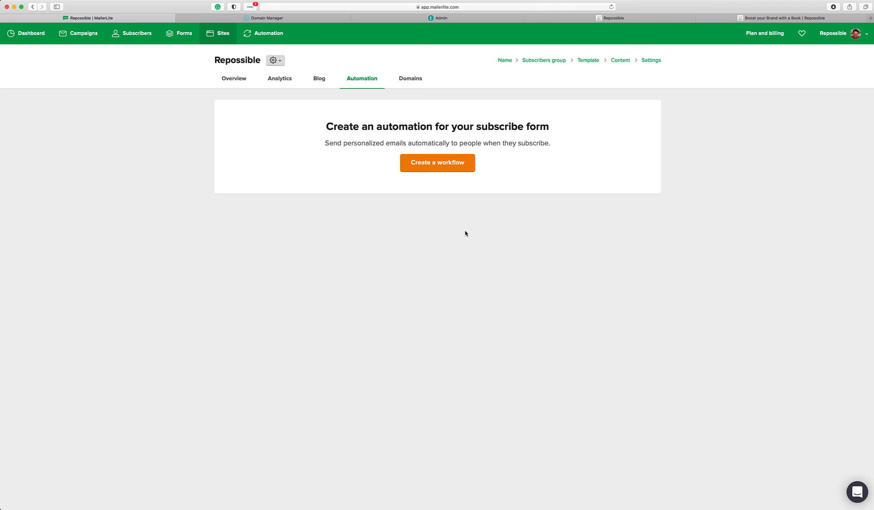
mouse_move(355, 99)
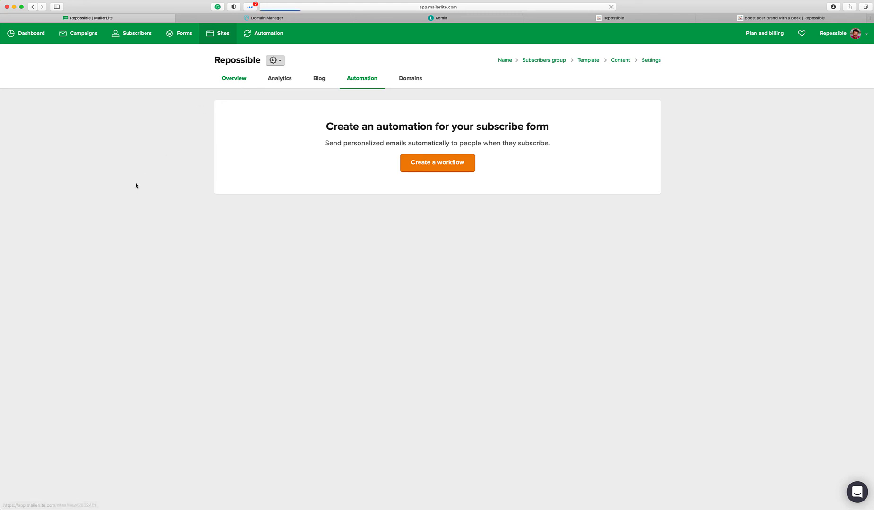
click(234, 78)
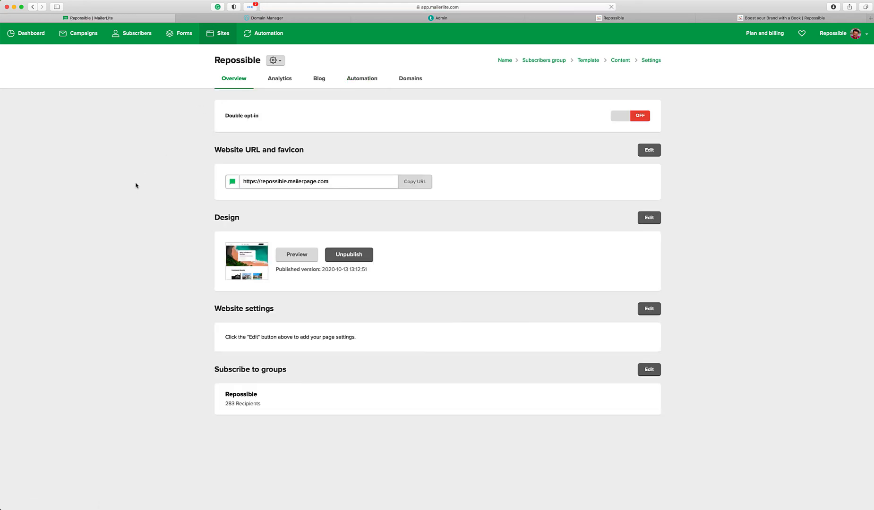